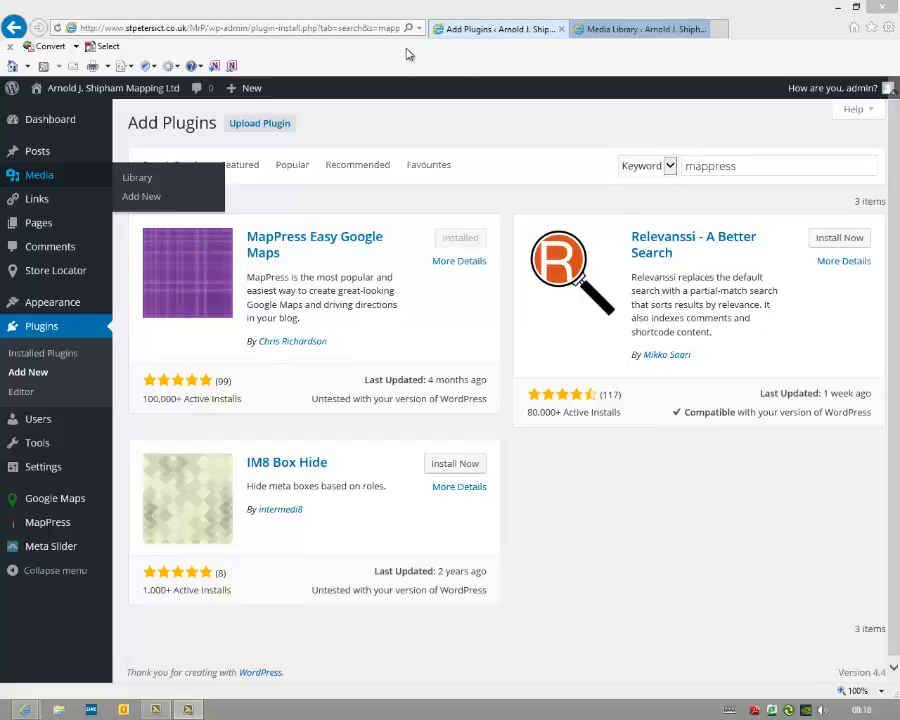
- Start a new page from the Pages list in the WordPress admin
{"action": "left_click", "coordinate": [750, 166]}
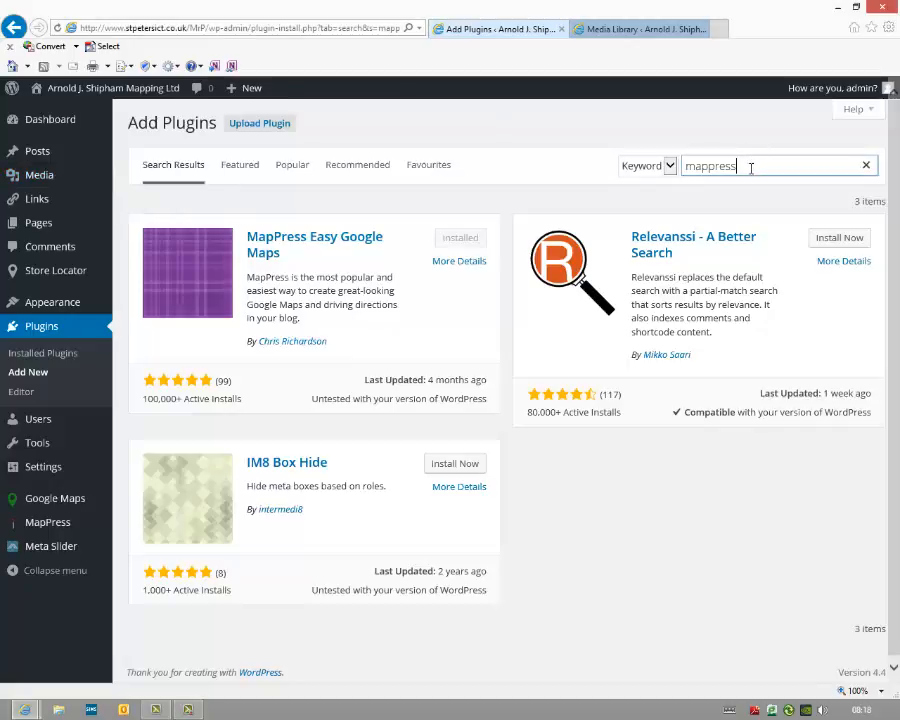
{"action": "mouse_move", "coordinate": [294, 244]}
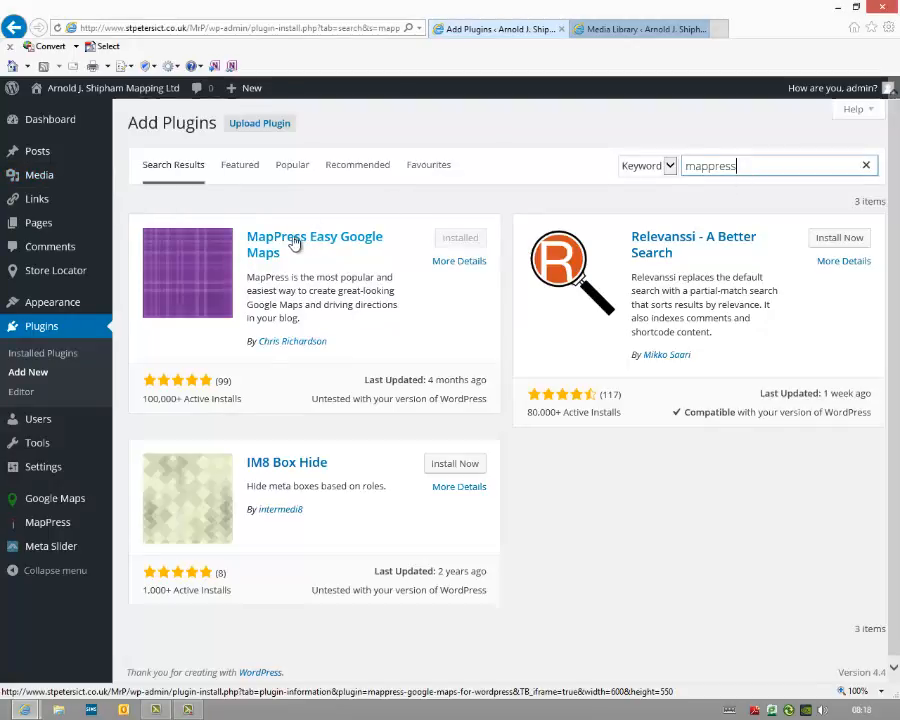
{"action": "mouse_move", "coordinate": [300, 252]}
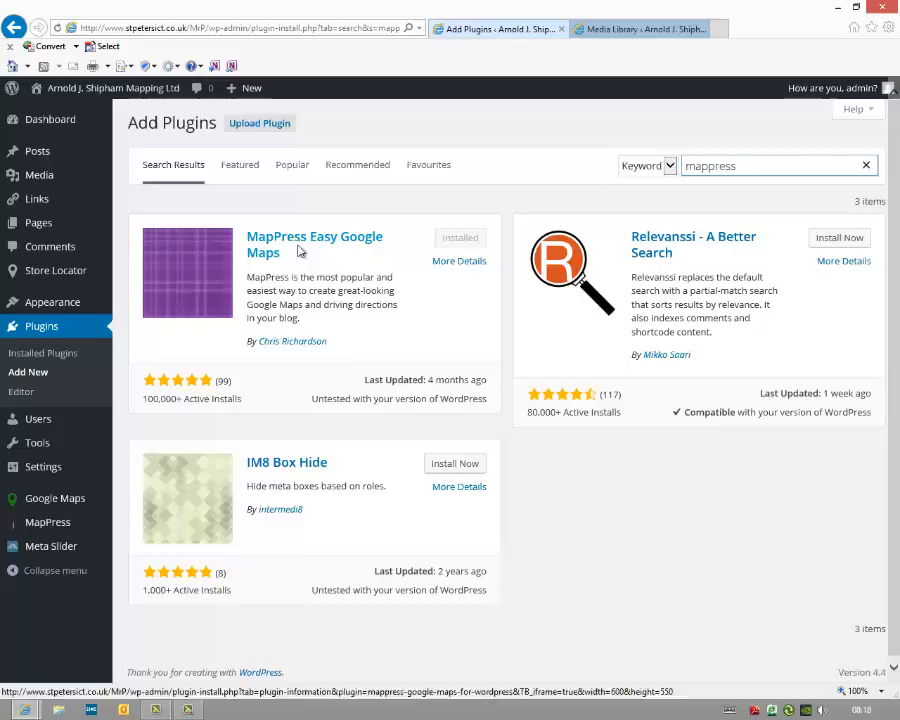
{"action": "mouse_move", "coordinate": [424, 274]}
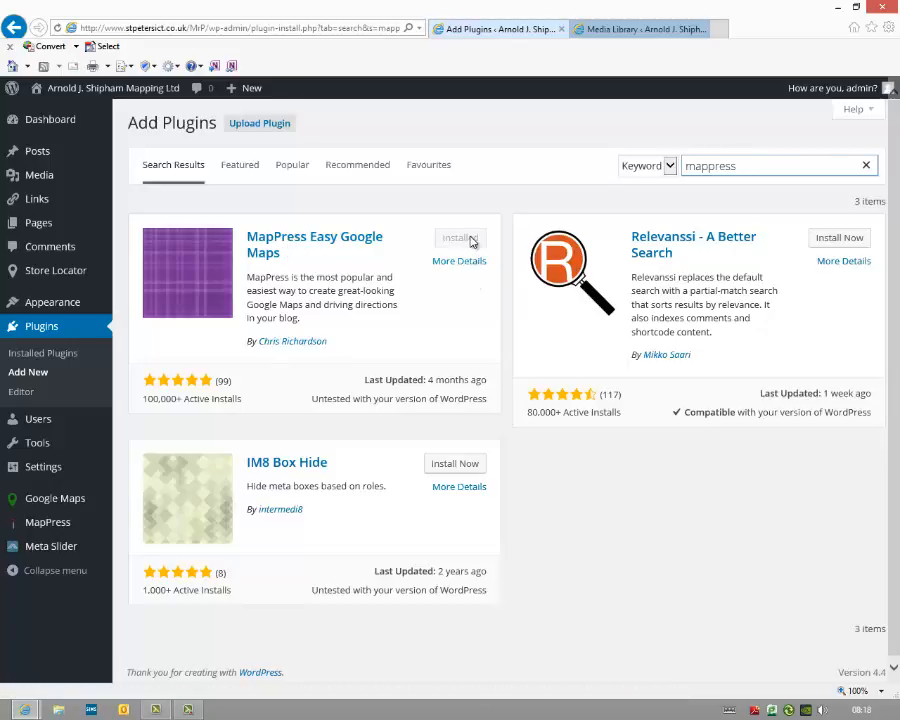
{"action": "left_click", "coordinate": [460, 238]}
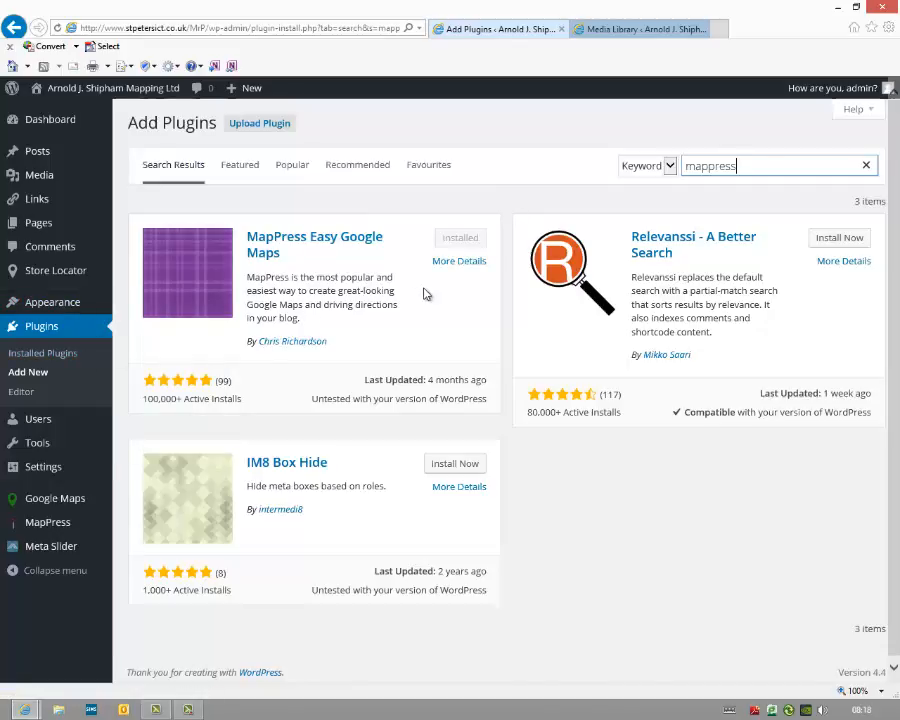
{"action": "mouse_move", "coordinate": [430, 276]}
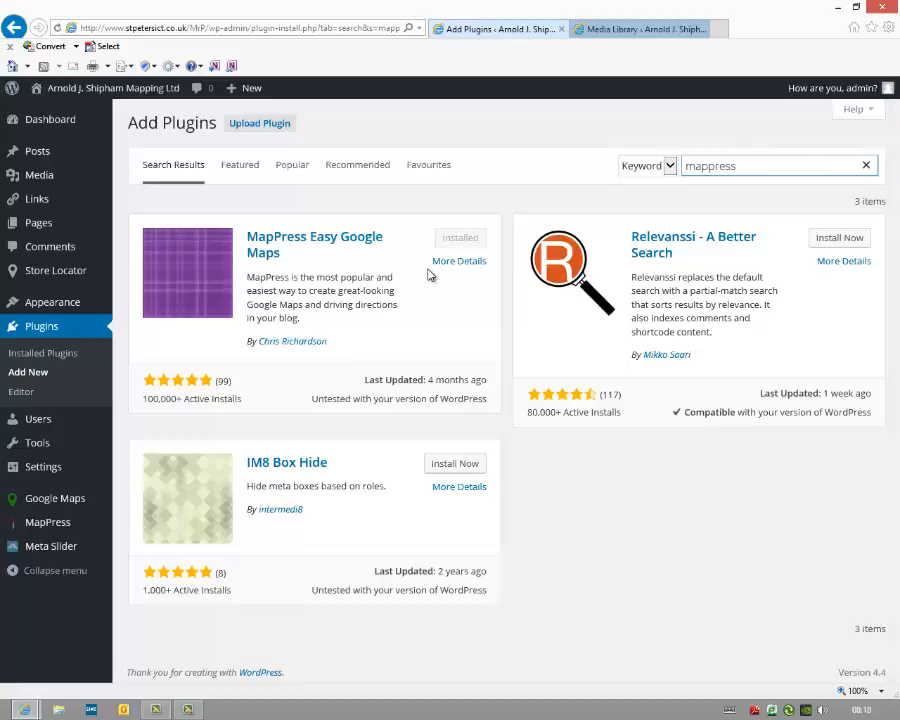
{"action": "mouse_move", "coordinate": [430, 252]}
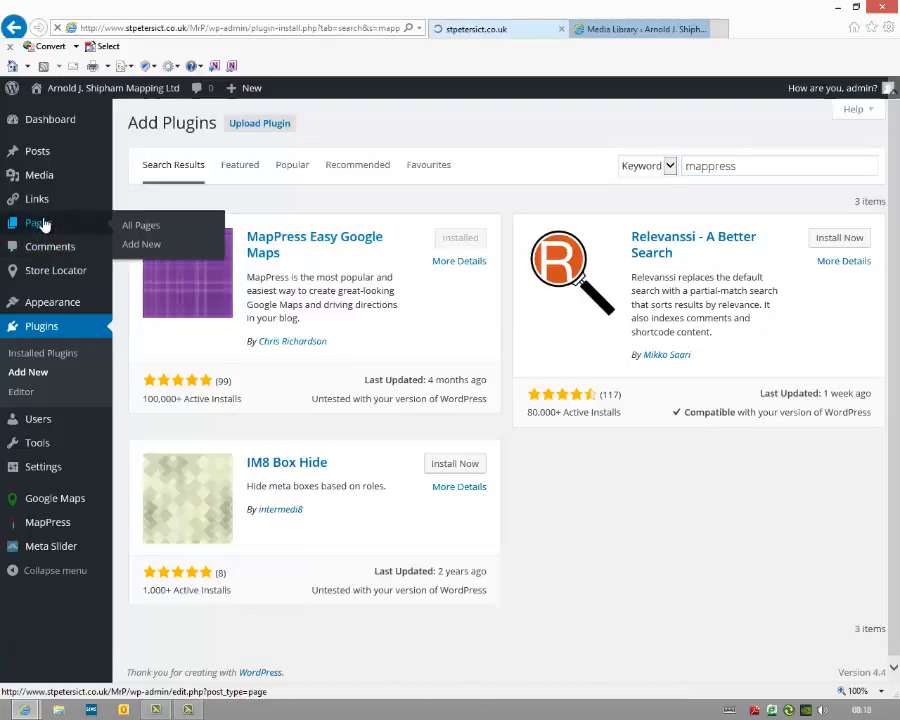
{"action": "left_click", "coordinate": [140, 224]}
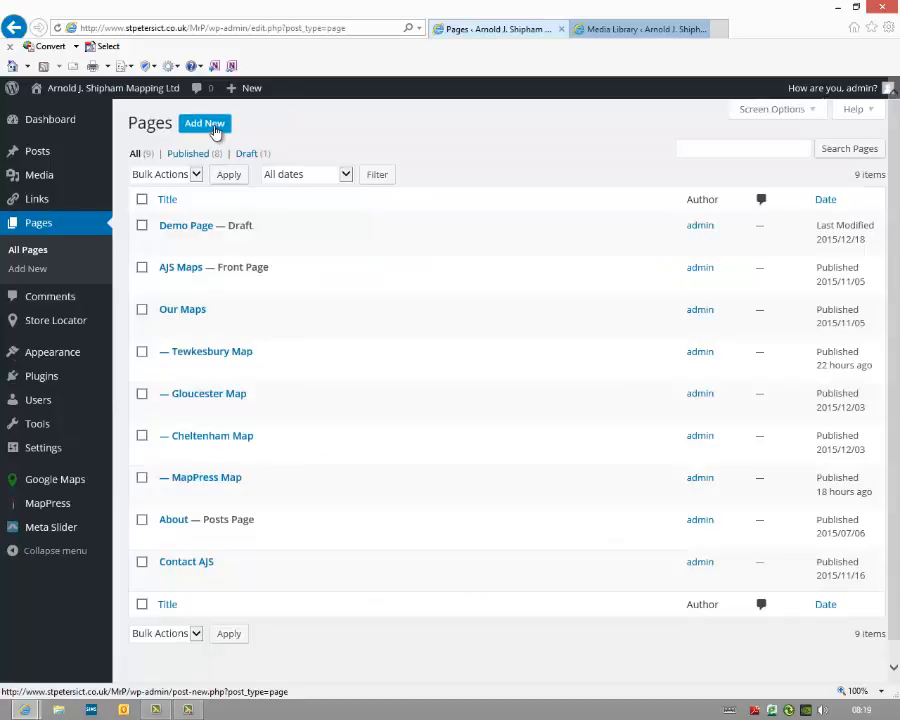
{"action": "left_click", "coordinate": [204, 124]}
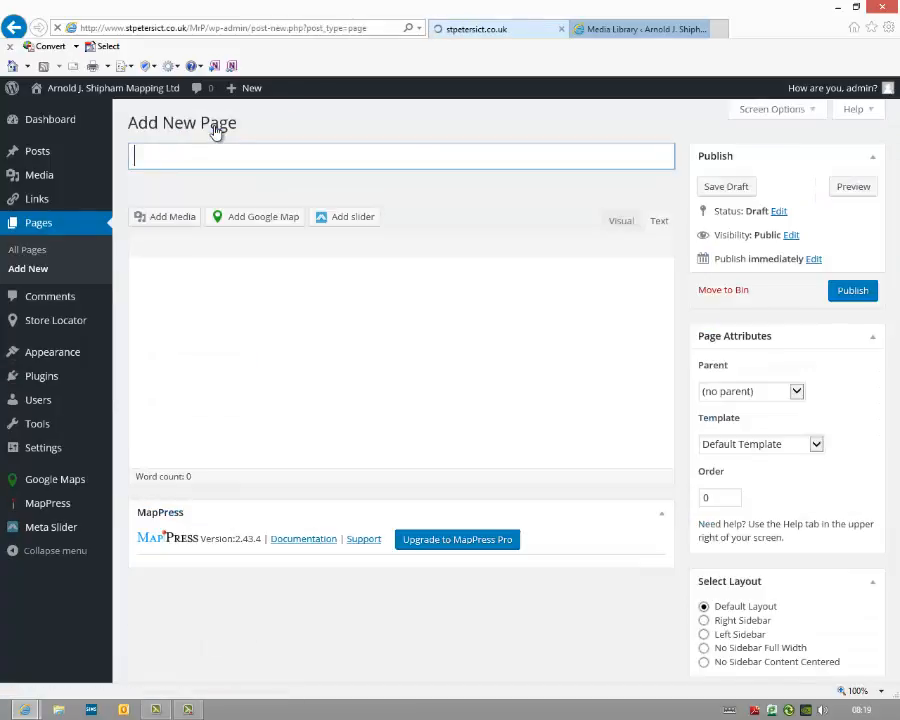
- Title the page 'Mappress Demo Page' and set Our Maps as its parent
{"action": "left_click", "coordinate": [660, 220]}
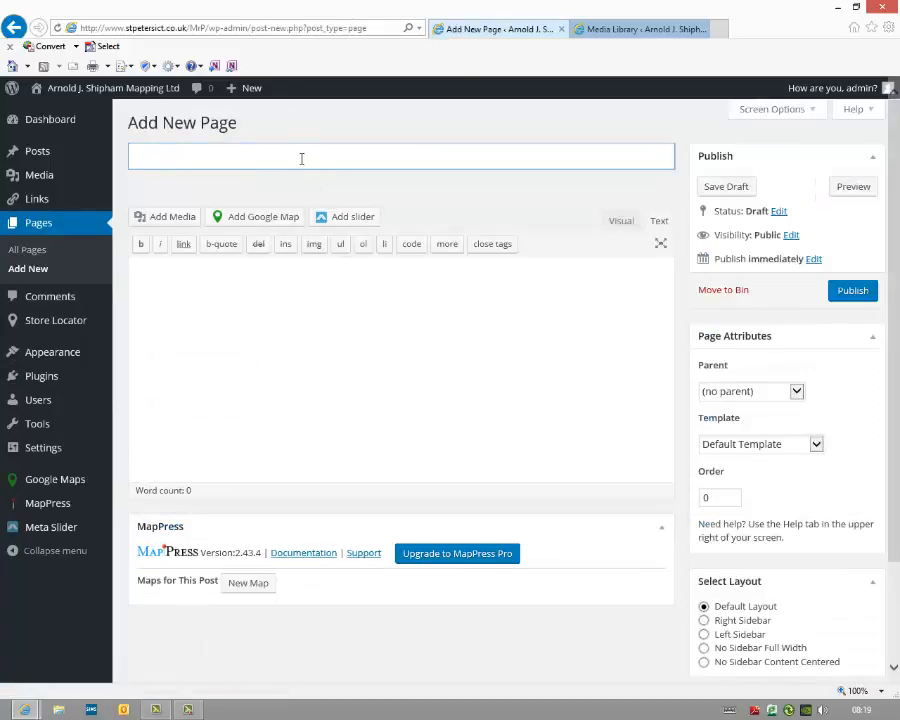
{"action": "type", "text": "Mappress Demo"}
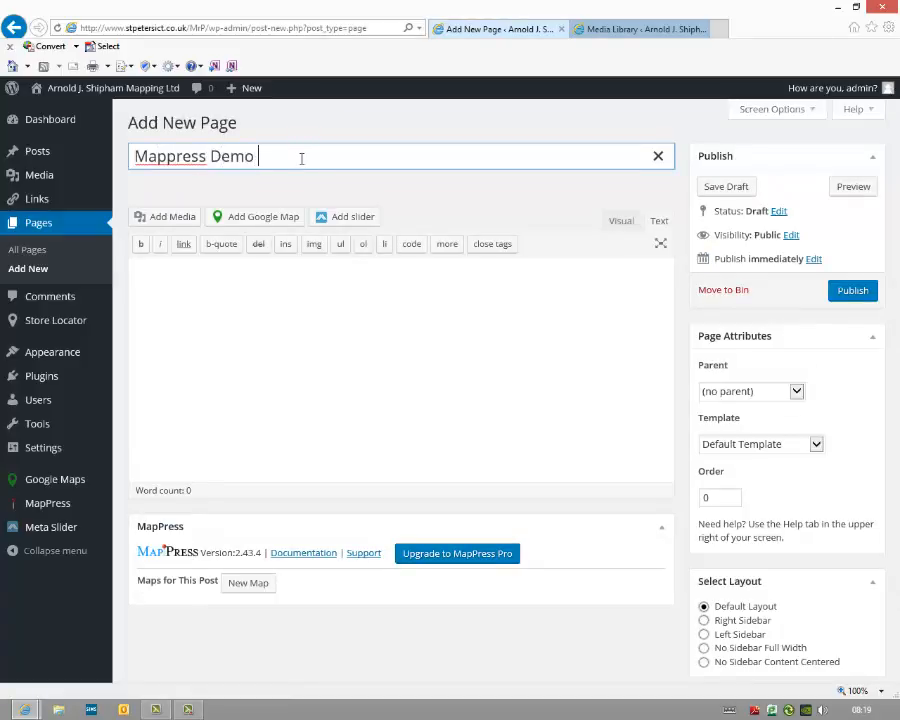
{"action": "type", "text": "Page"}
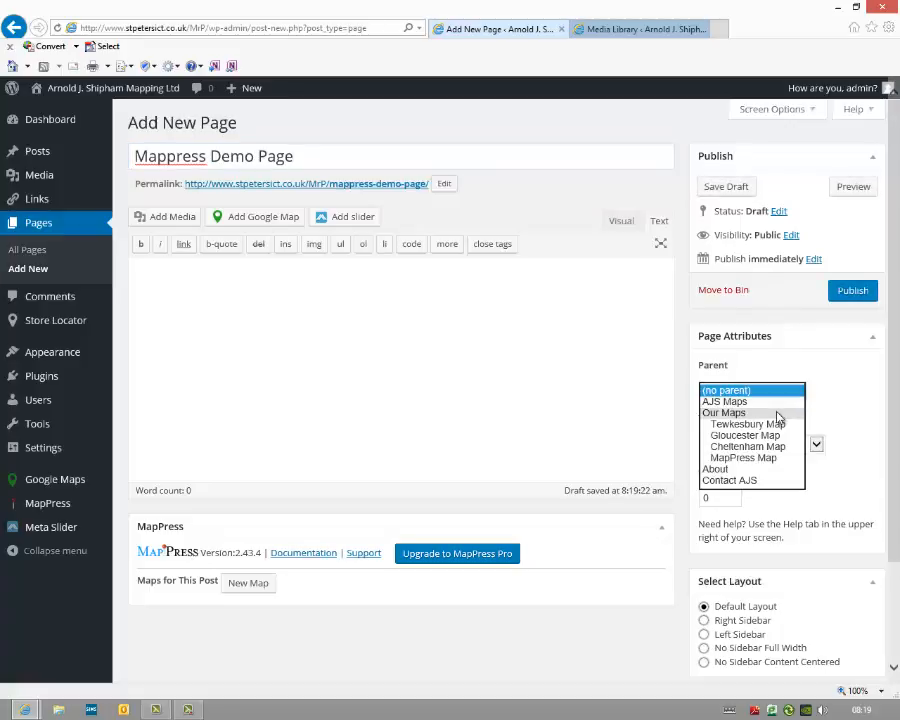
{"action": "left_click", "coordinate": [724, 412]}
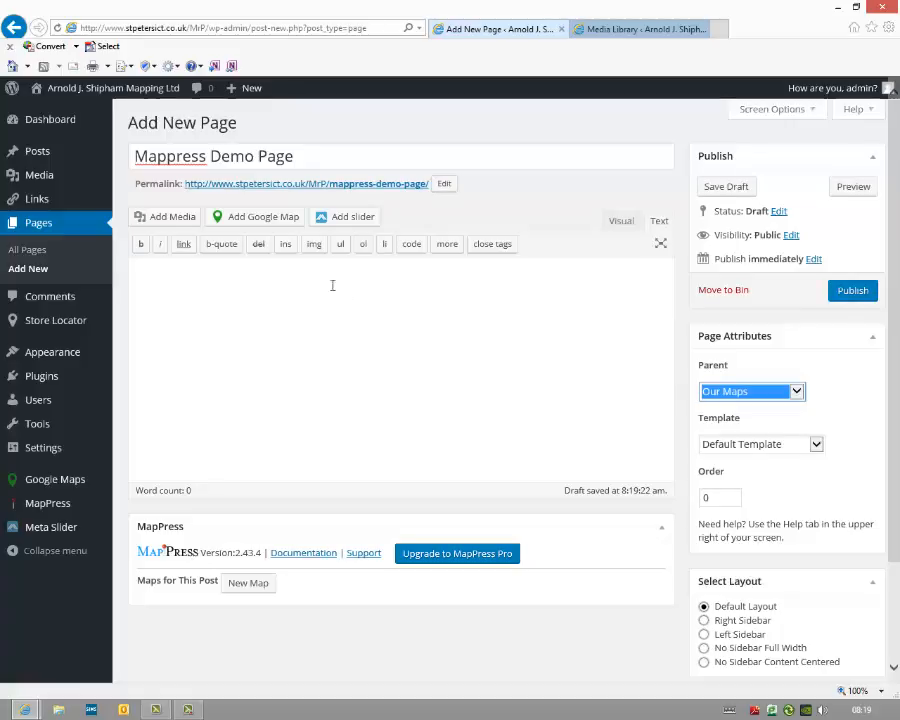
{"action": "mouse_move", "coordinate": [160, 558]}
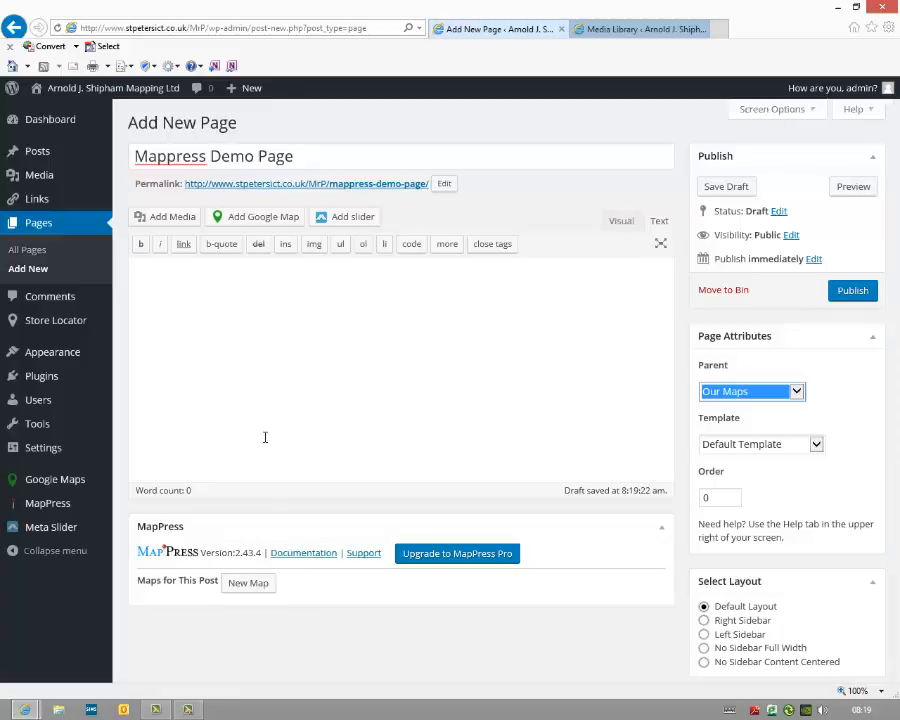
{"action": "mouse_move", "coordinate": [48, 504]}
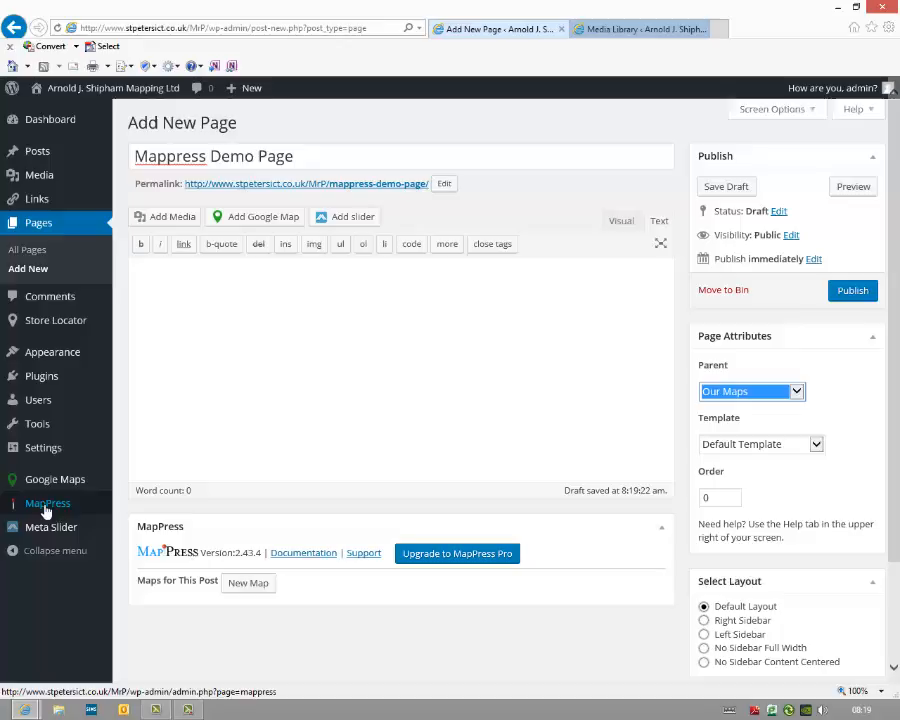
{"action": "mouse_move", "coordinate": [42, 508]}
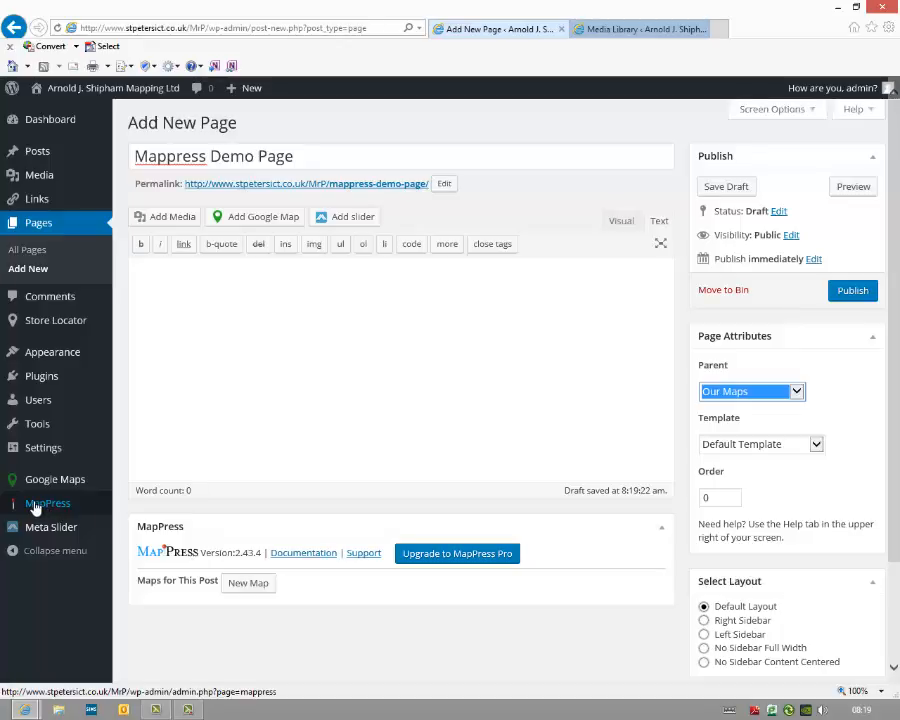
{"action": "mouse_move", "coordinate": [252, 500]}
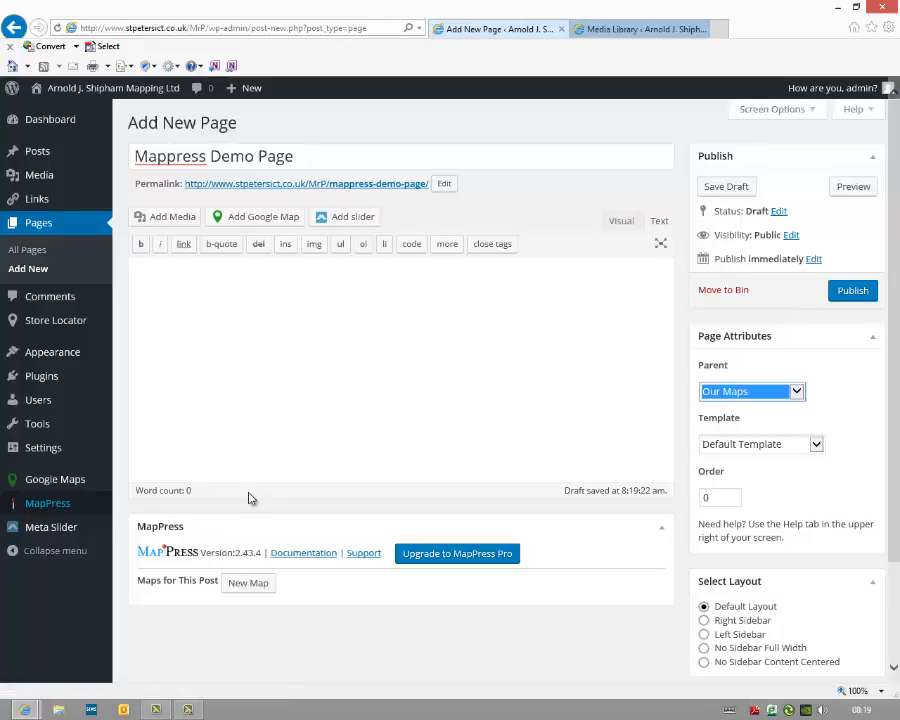
{"action": "mouse_move", "coordinate": [194, 556]}
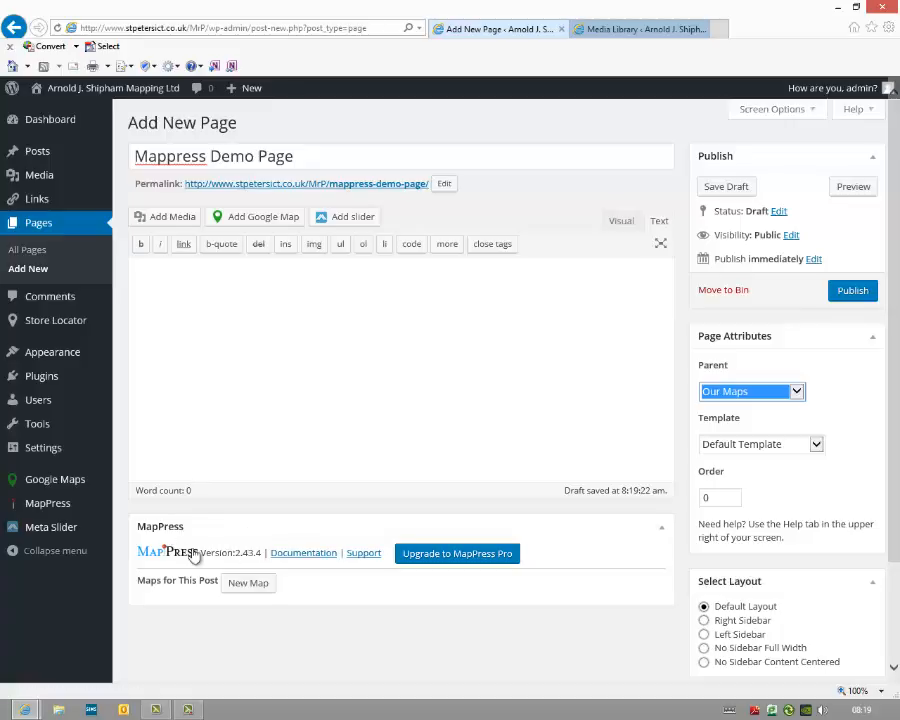
{"action": "mouse_move", "coordinate": [216, 504]}
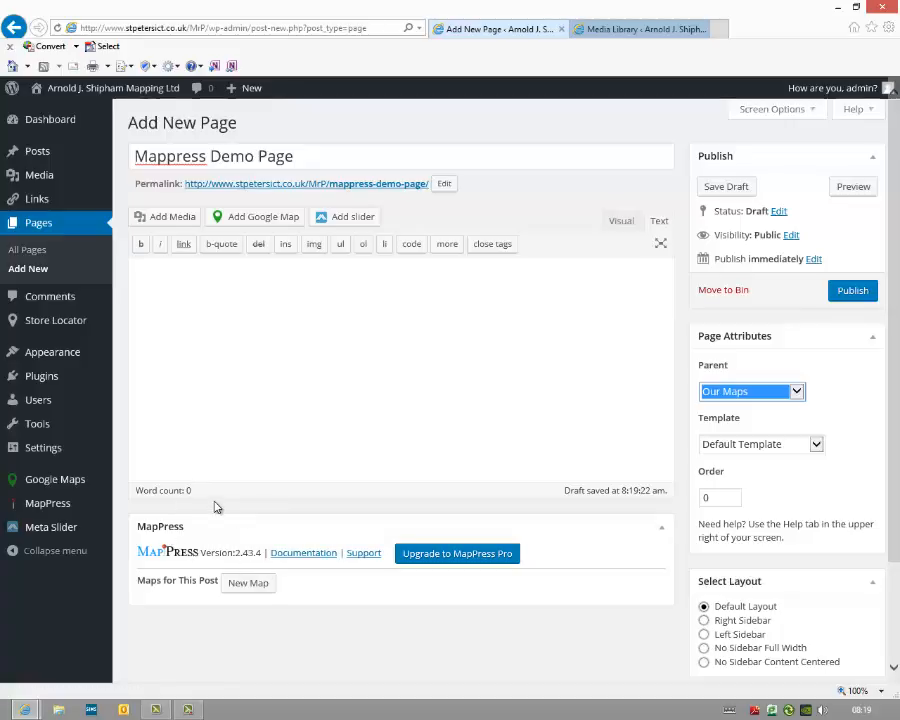
{"action": "mouse_move", "coordinate": [264, 568]}
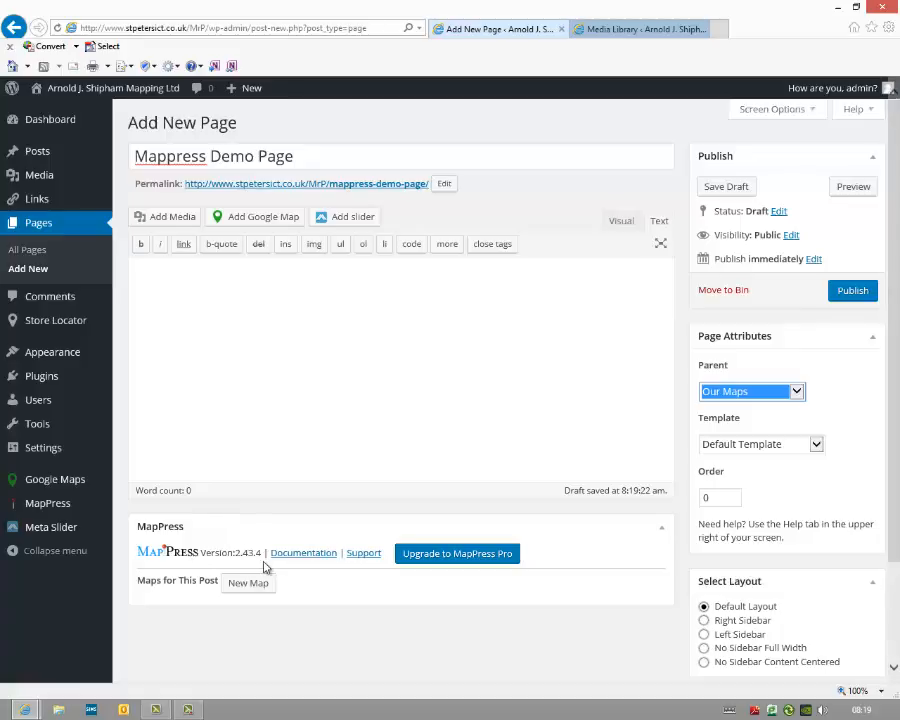
- Create a new MapPress map named 'Demo map' sized 640 by 480
{"action": "scroll", "scroll_direction": "down", "scroll_amount": 3}
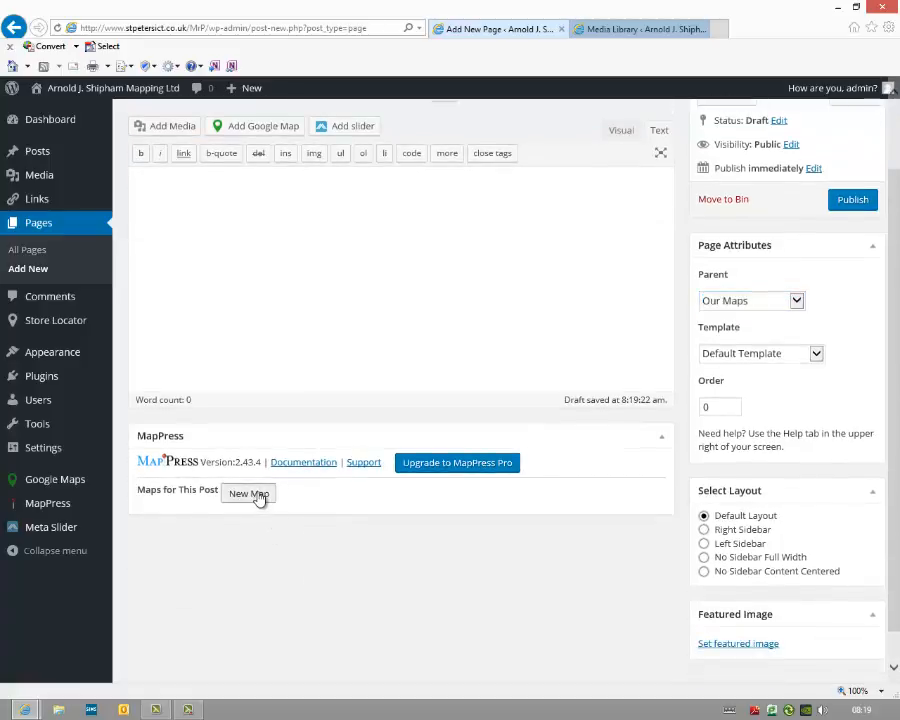
{"action": "left_click", "coordinate": [248, 492]}
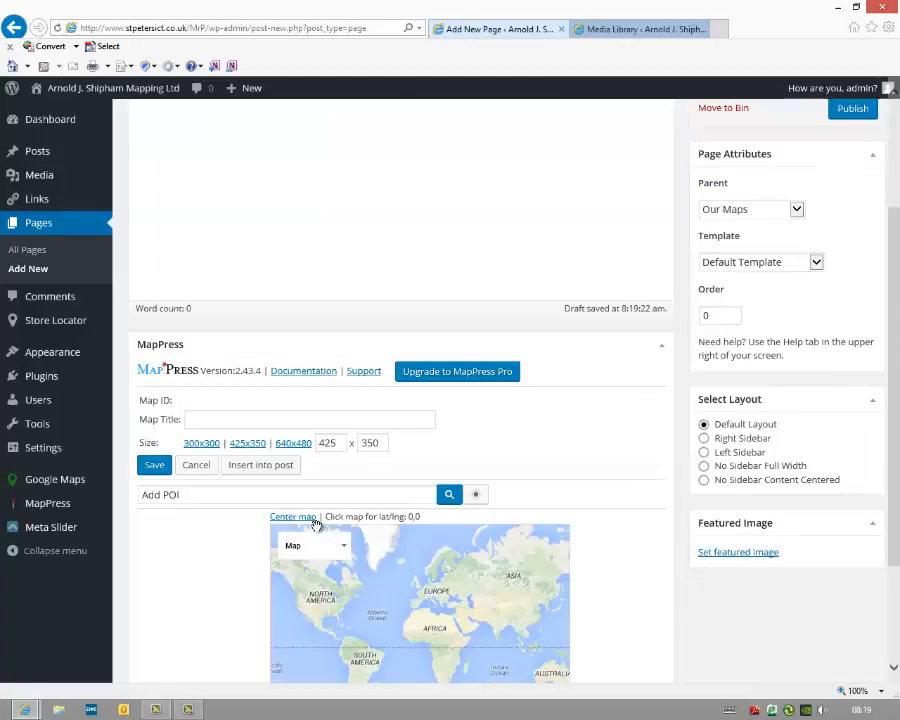
{"action": "left_click", "coordinate": [308, 420]}
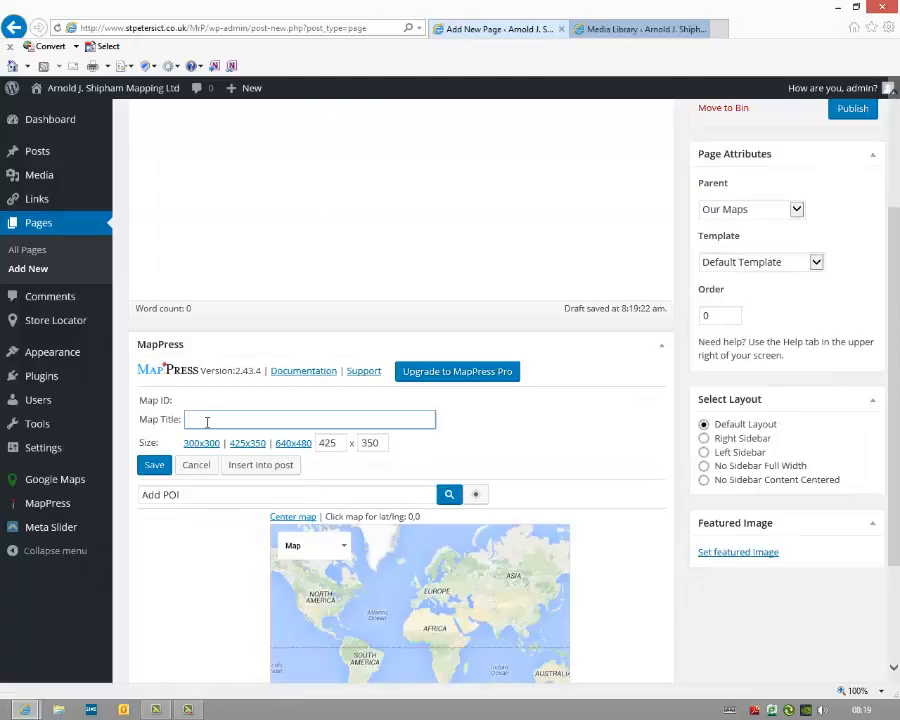
{"action": "type", "text": "Demo map"}
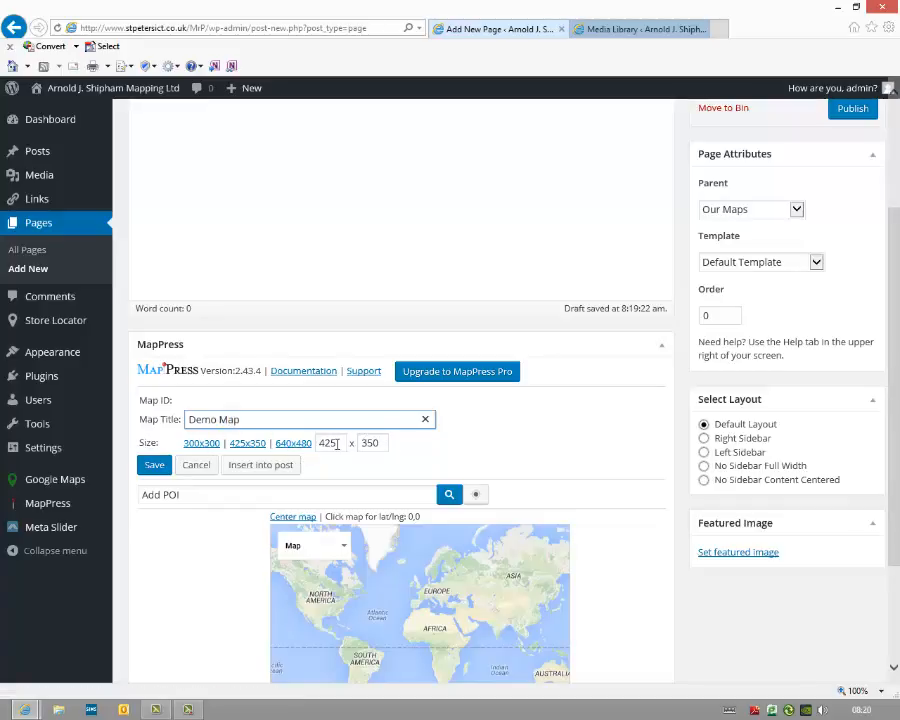
{"action": "left_click", "coordinate": [292, 442]}
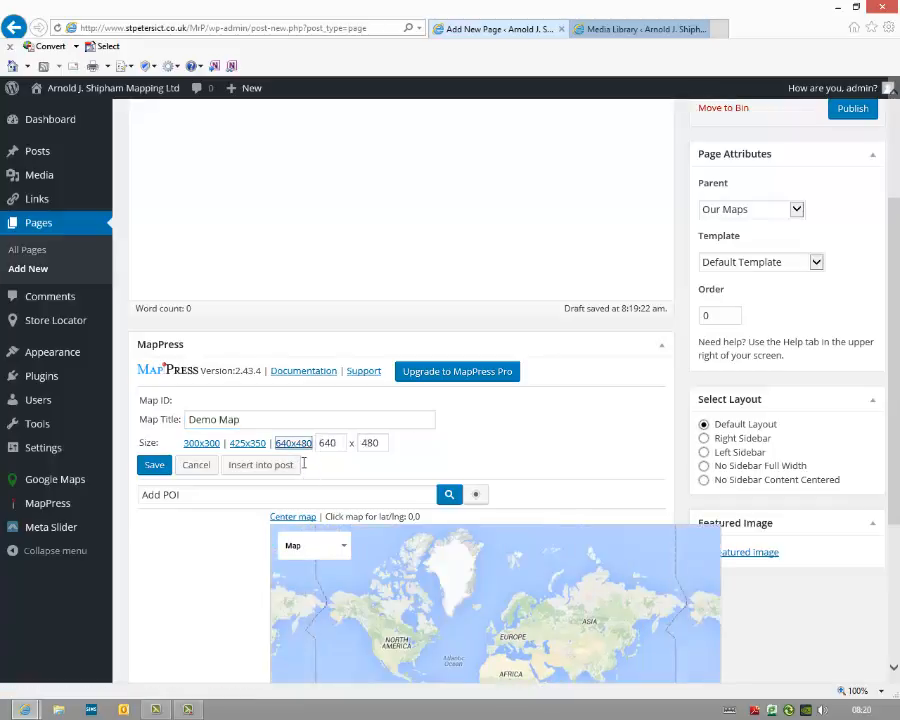
{"action": "scroll", "scroll_direction": "down", "scroll_amount": 3}
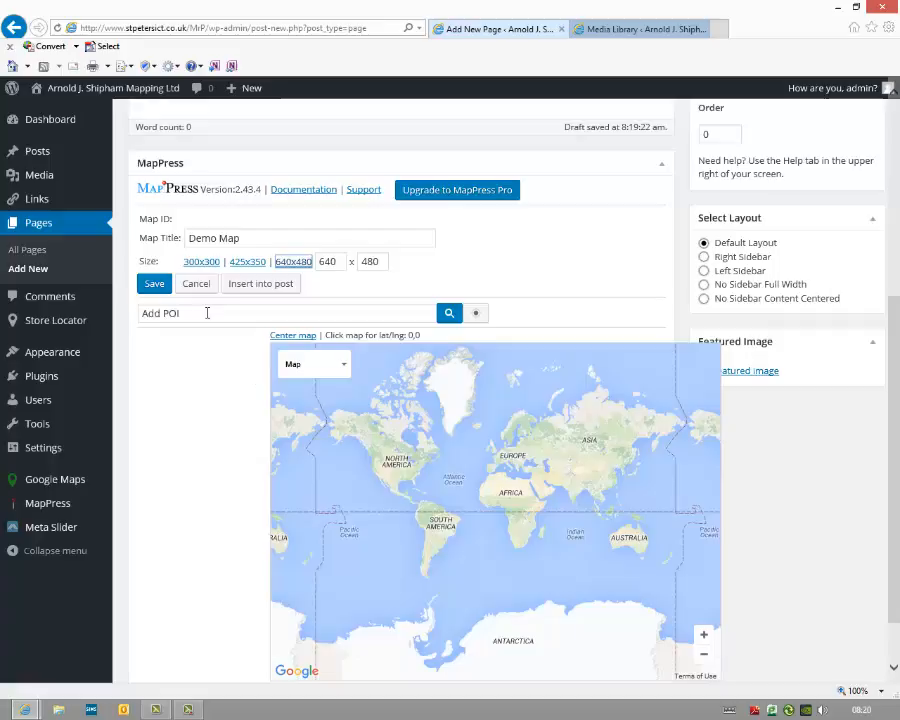
- Search 'Gloucester Cathedral' in the Add POI box and add it as a map marker
{"action": "type", "text": "Glo"}
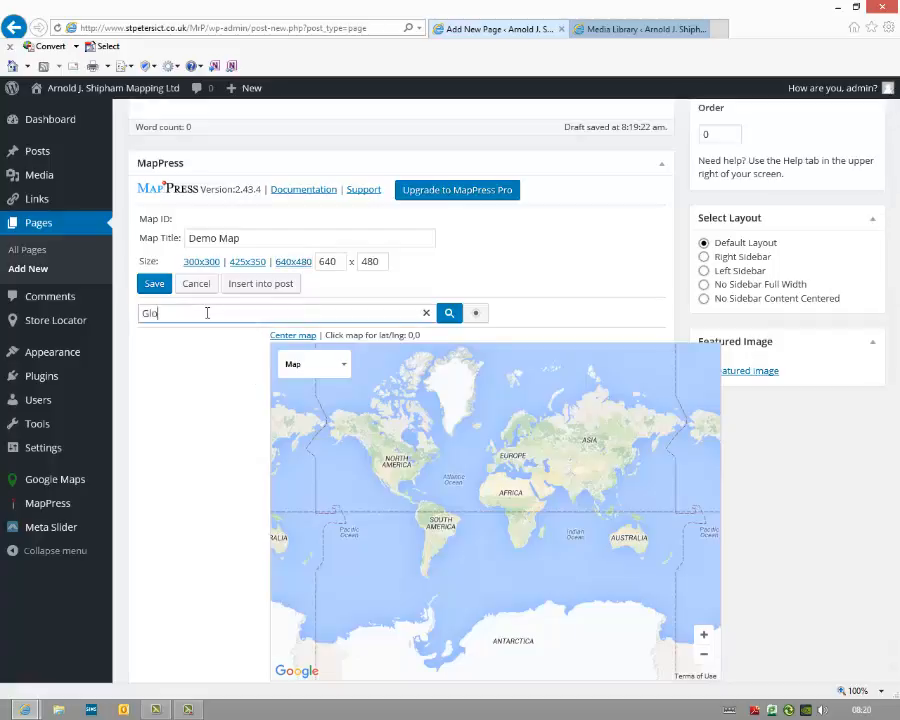
{"action": "type", "text": "Gloucester"}
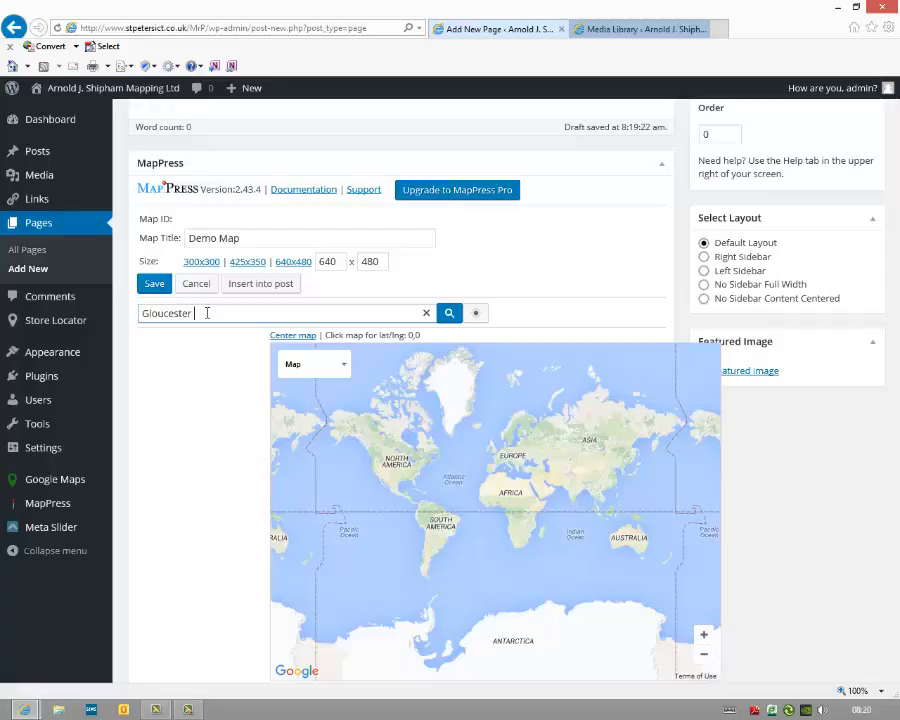
{"action": "type", "text": "Cather"}
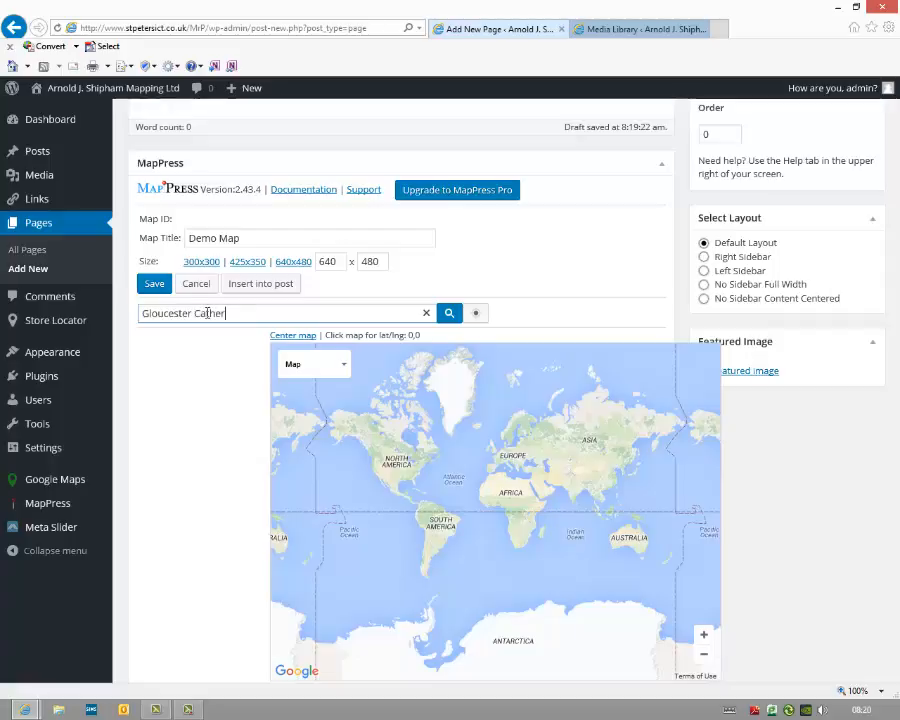
{"action": "type", "text": "dral"}
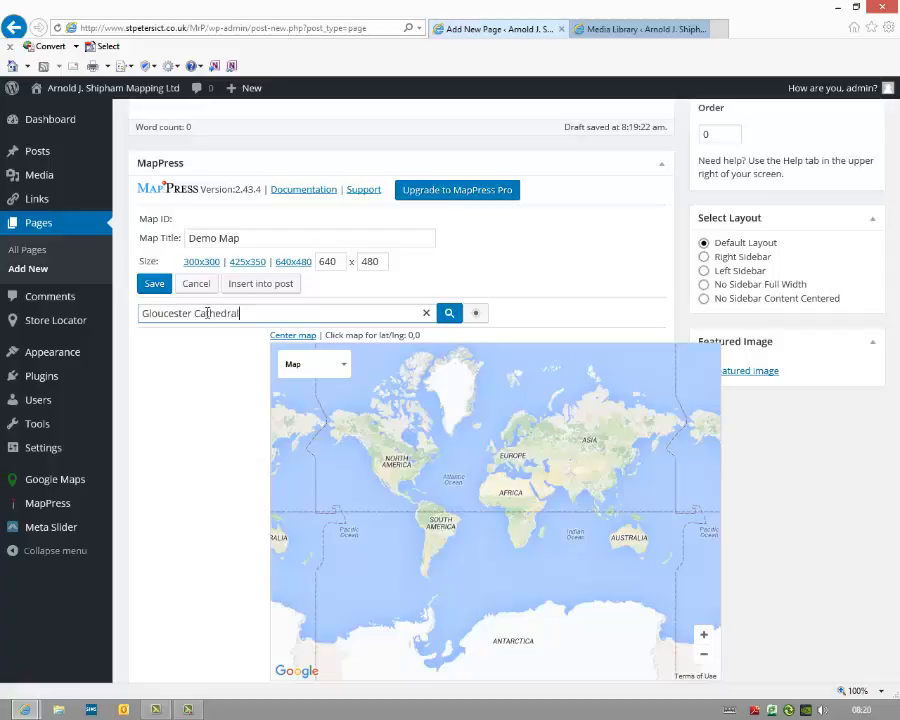
{"action": "left_click", "coordinate": [448, 312]}
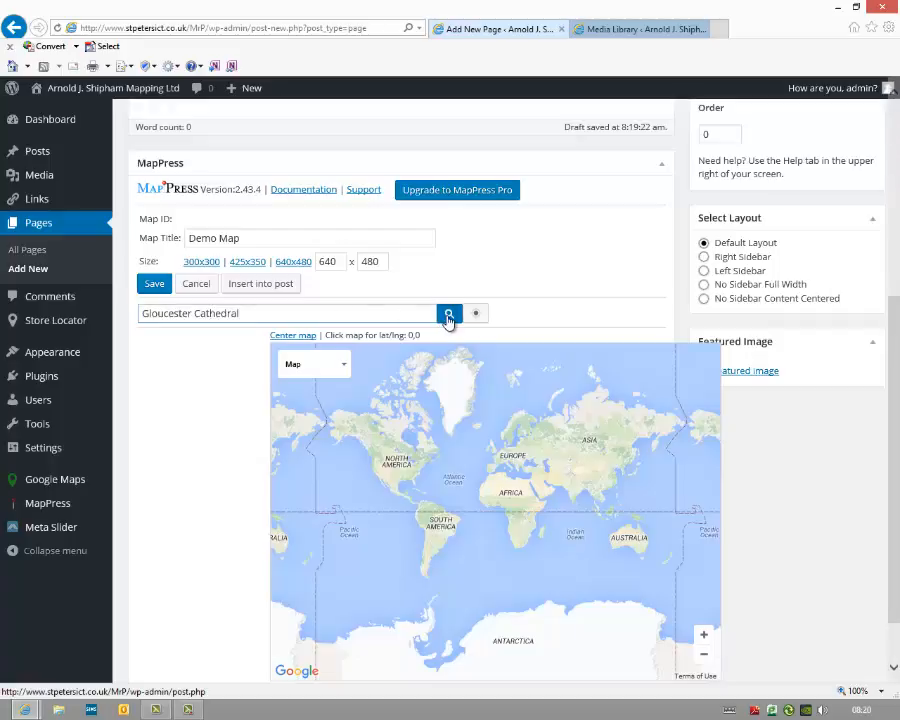
{"action": "left_click", "coordinate": [448, 312]}
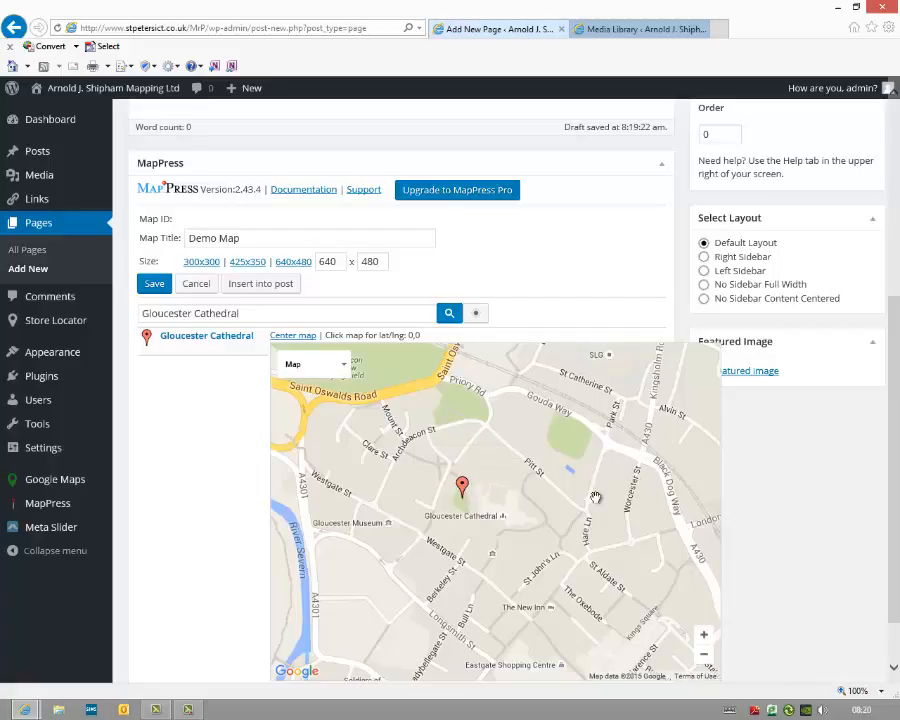
{"action": "mouse_move", "coordinate": [270, 290]}
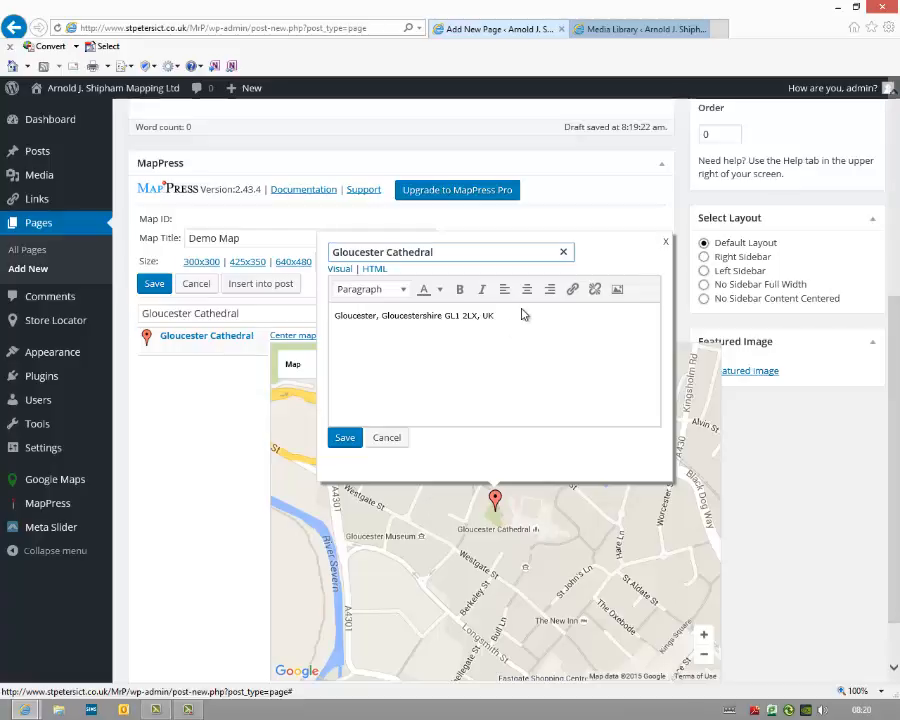
- Replace the marker's address line with 'Fantastic location in Gloucester.'
{"action": "triple_click", "coordinate": [412, 316]}
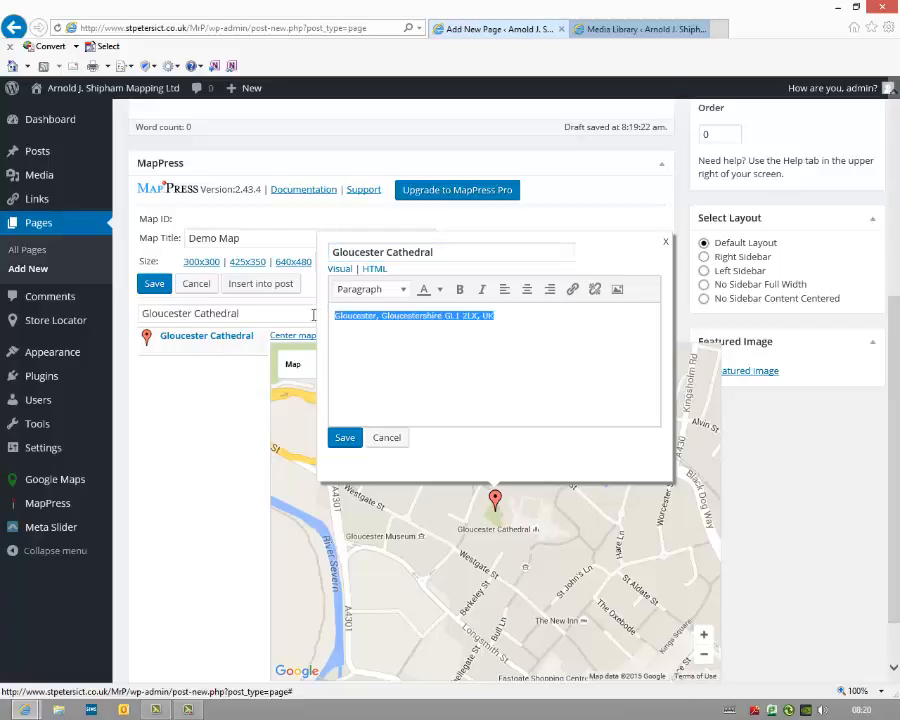
{"action": "key", "text": "Delete"}
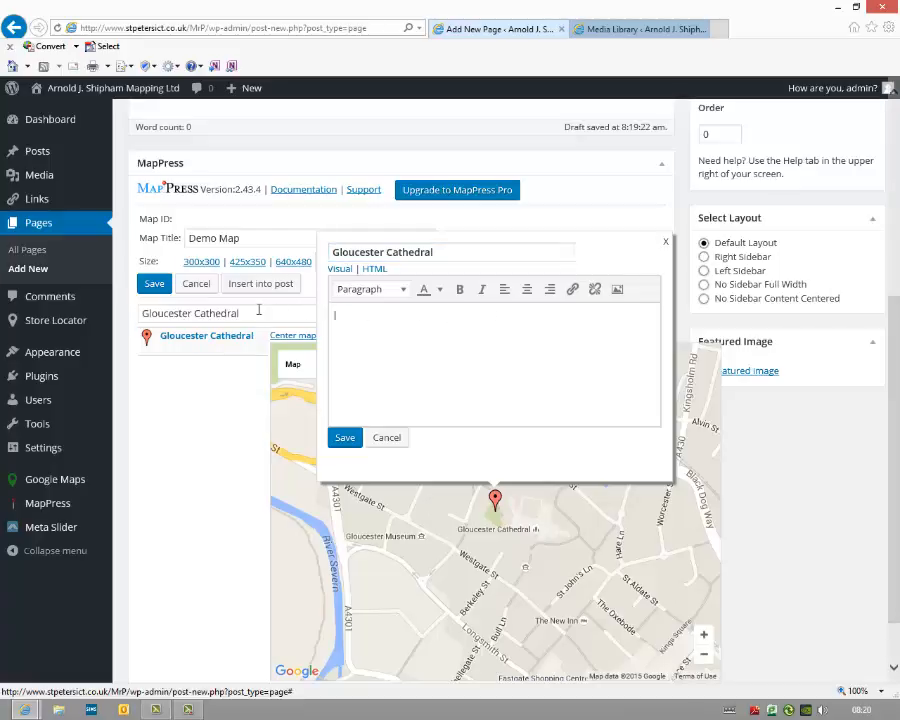
{"action": "type", "text": "Fanta"}
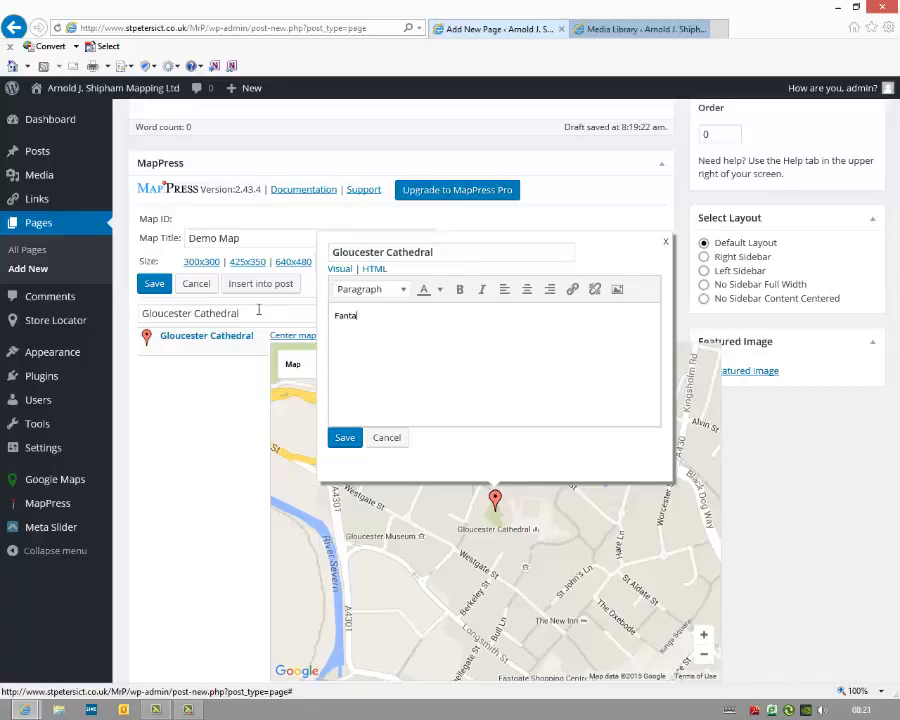
{"action": "type", "text": "stic"}
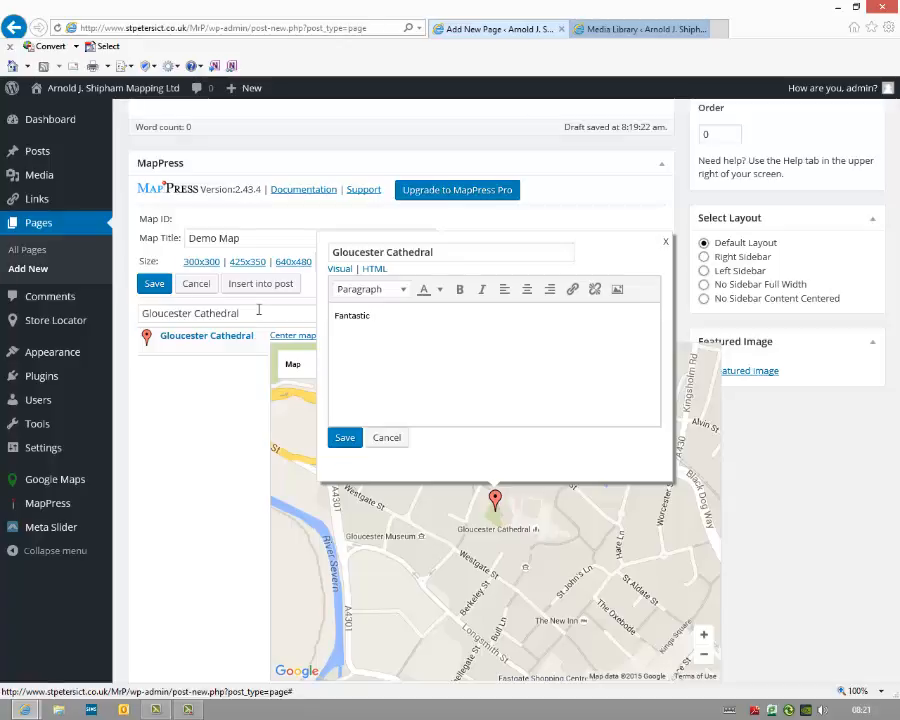
{"action": "type", "text": "location in the centre o"}
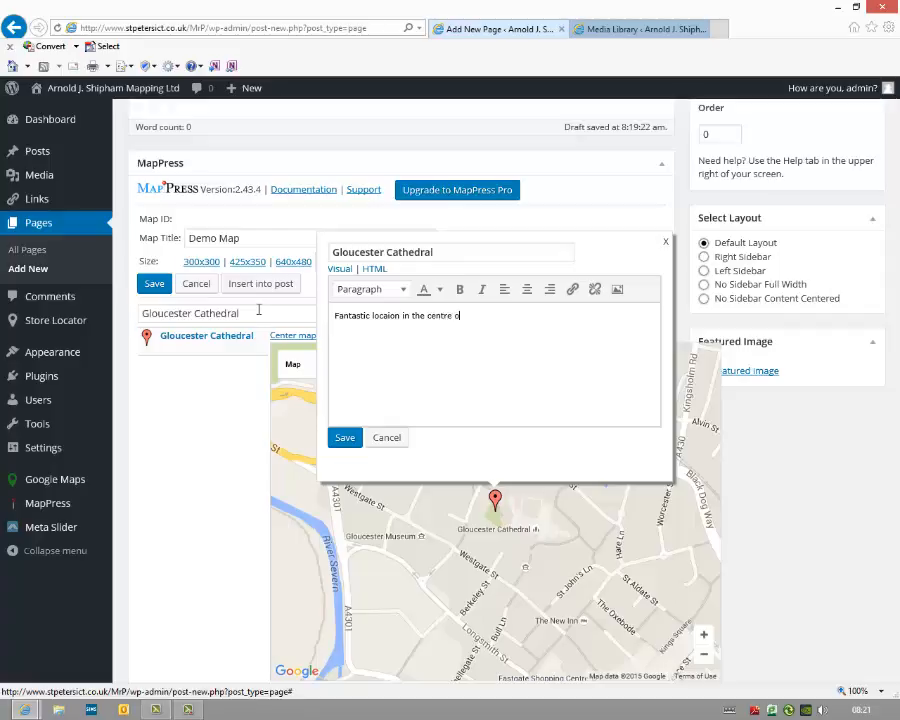
{"action": "type", "text": "Glou"}
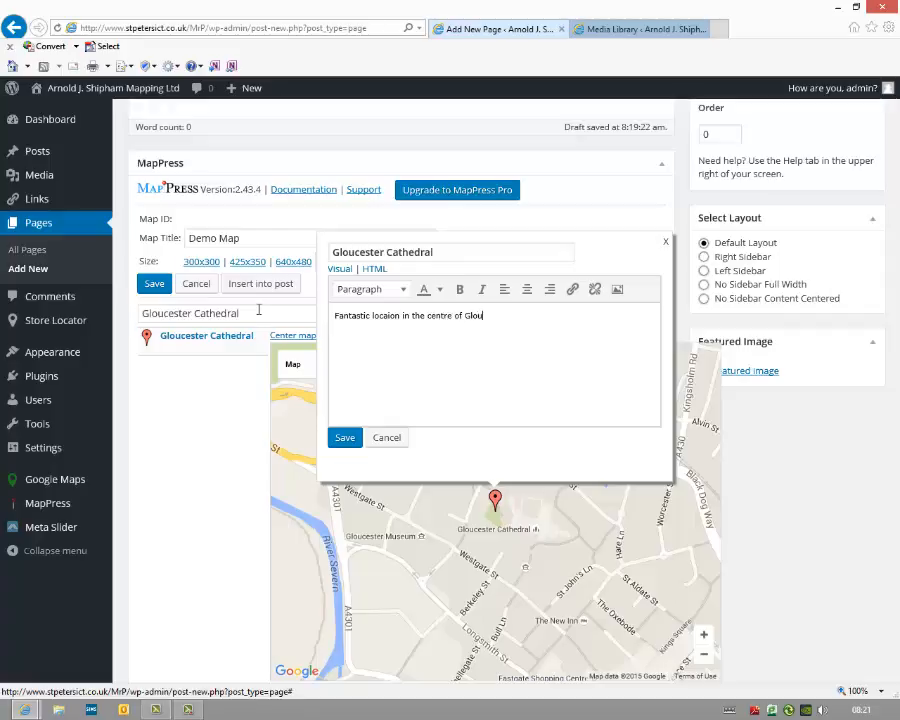
{"action": "type", "text": "cester."}
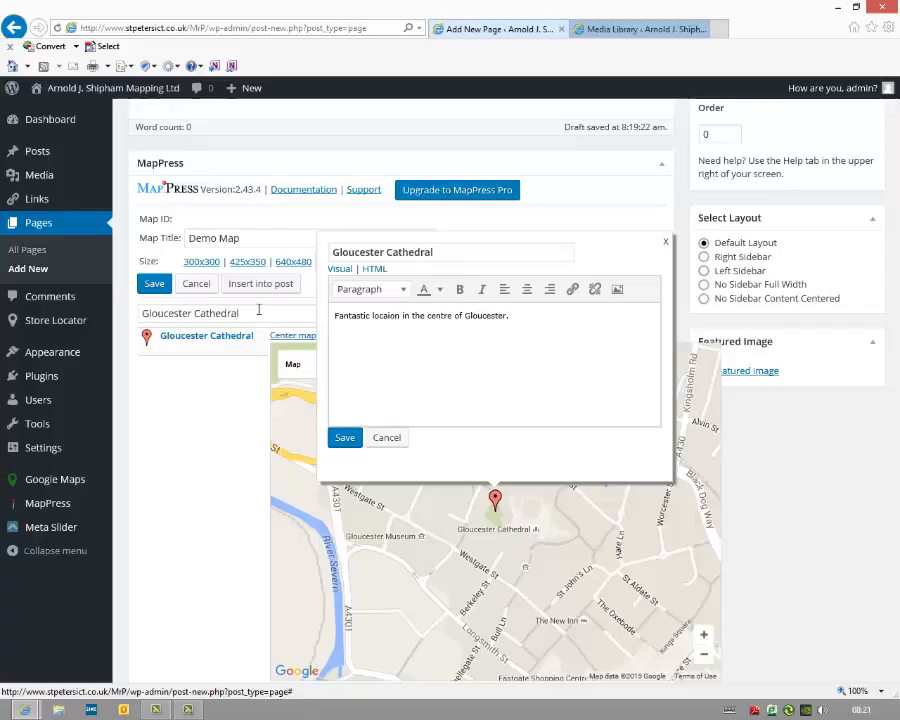
- Continue the description with the cathedral offering something for everyone, ending on a new line
{"action": "type", "text": "So much more than a place of worship, the Cathedral spans cent"}
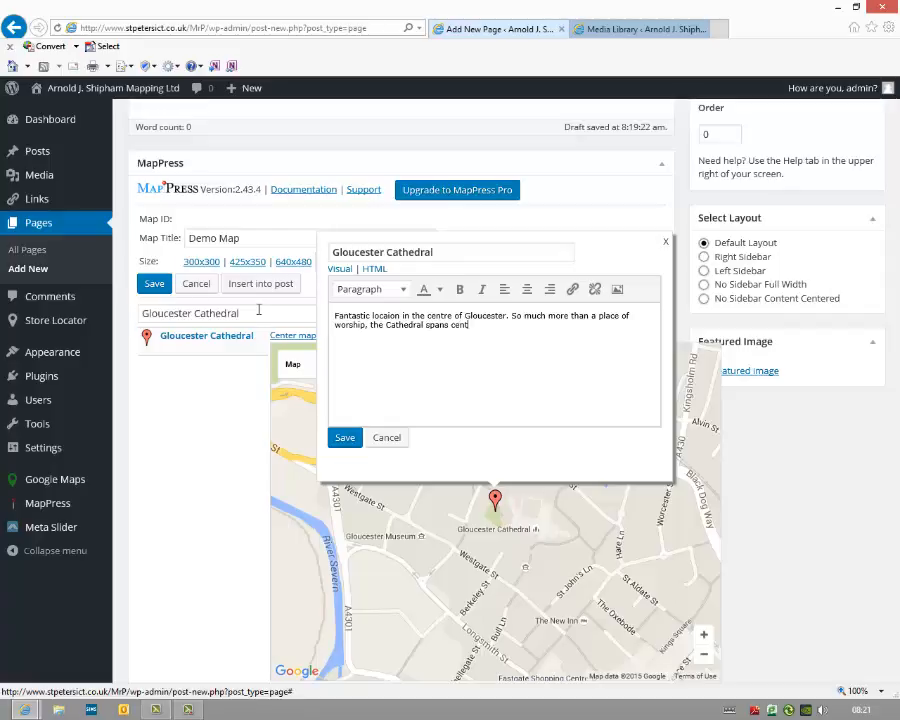
{"action": "type", "text": "rid"}
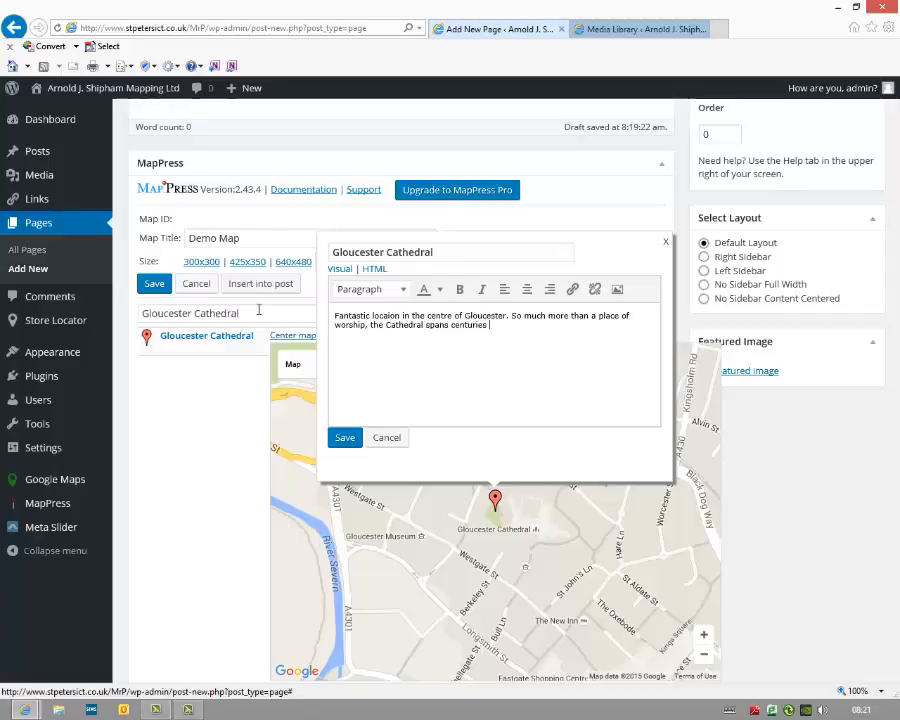
{"action": "type", "text": "and offers"}
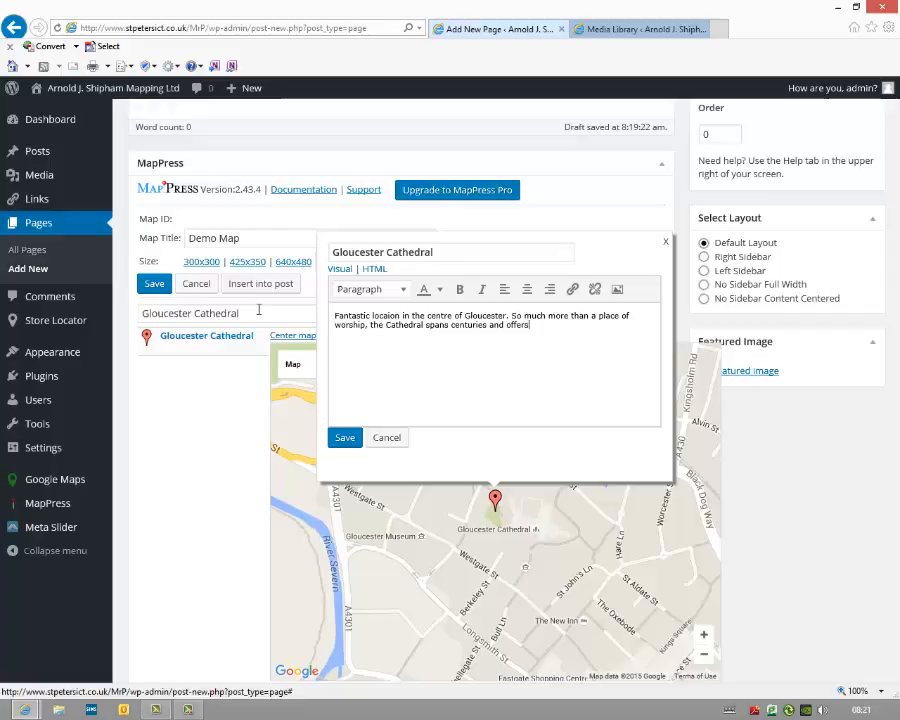
{"action": "type", "text": "something for eveyon"}
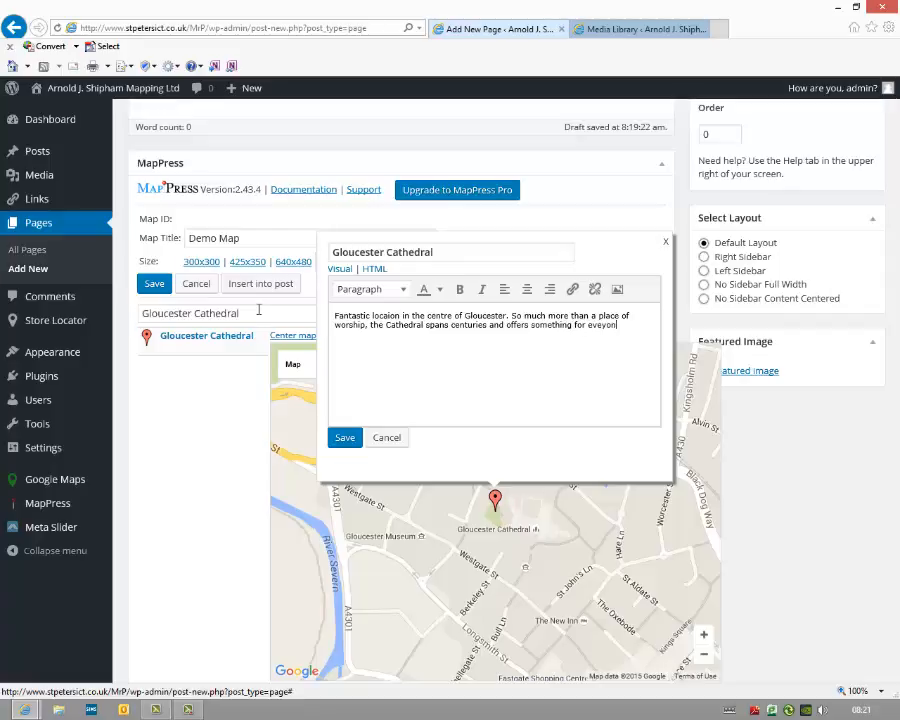
{"action": "key", "text": "backspace"}
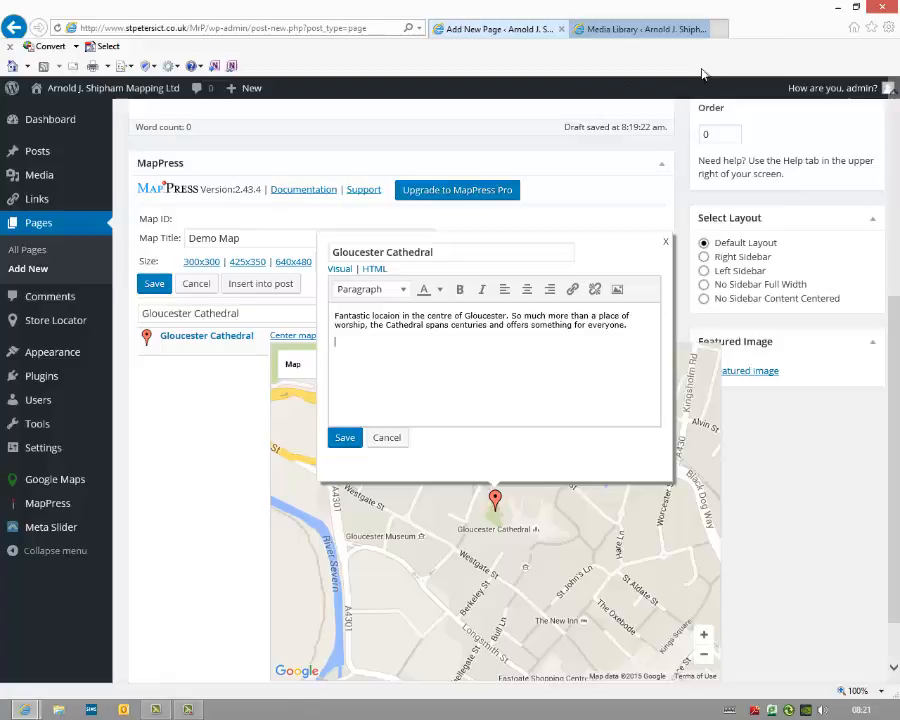
- Open gloucestercathedral.org.uk from the Google results, then return to the WordPress editor
{"action": "left_click", "coordinate": [756, 28]}
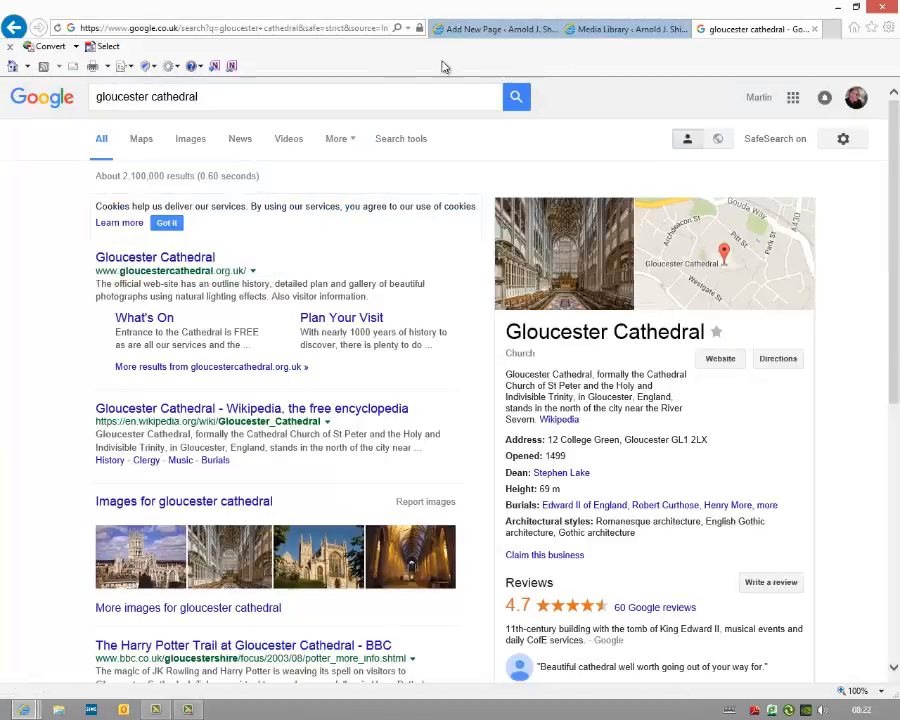
{"action": "mouse_move", "coordinate": [252, 240]}
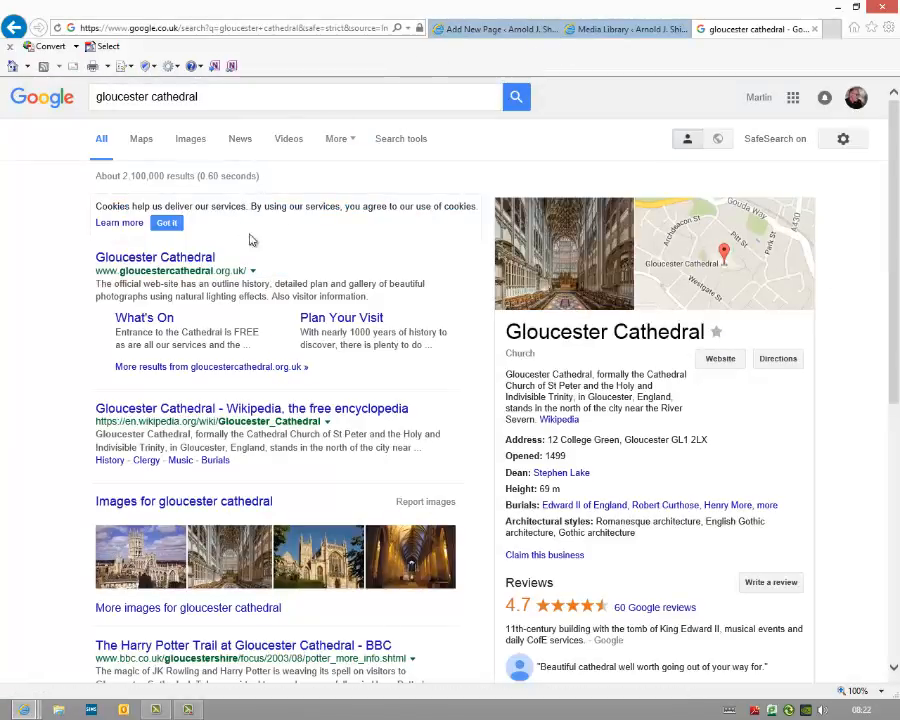
{"action": "left_click", "coordinate": [156, 256]}
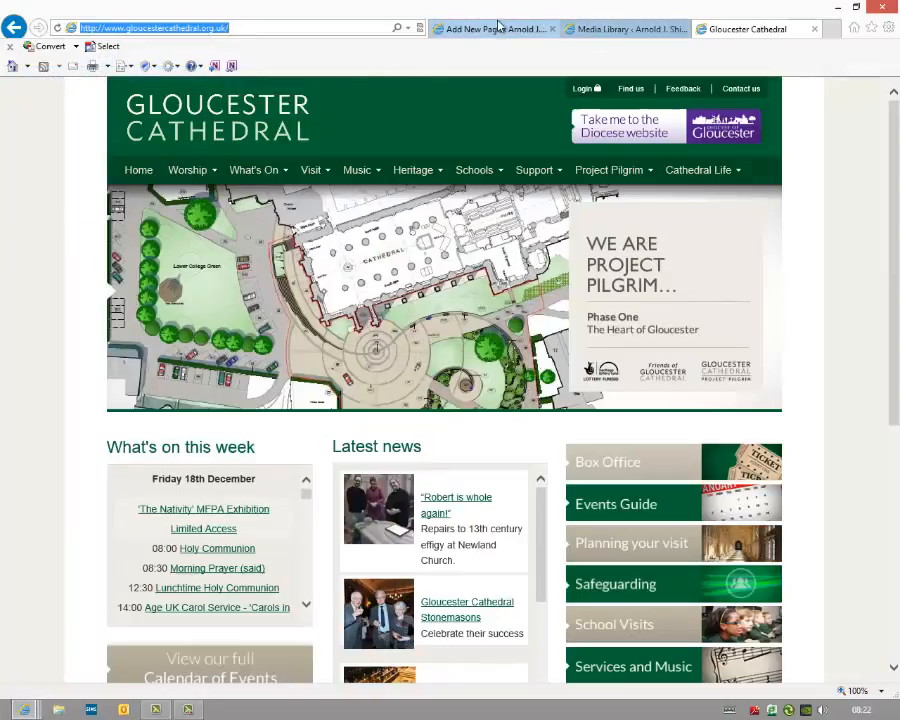
{"action": "left_click", "coordinate": [490, 28]}
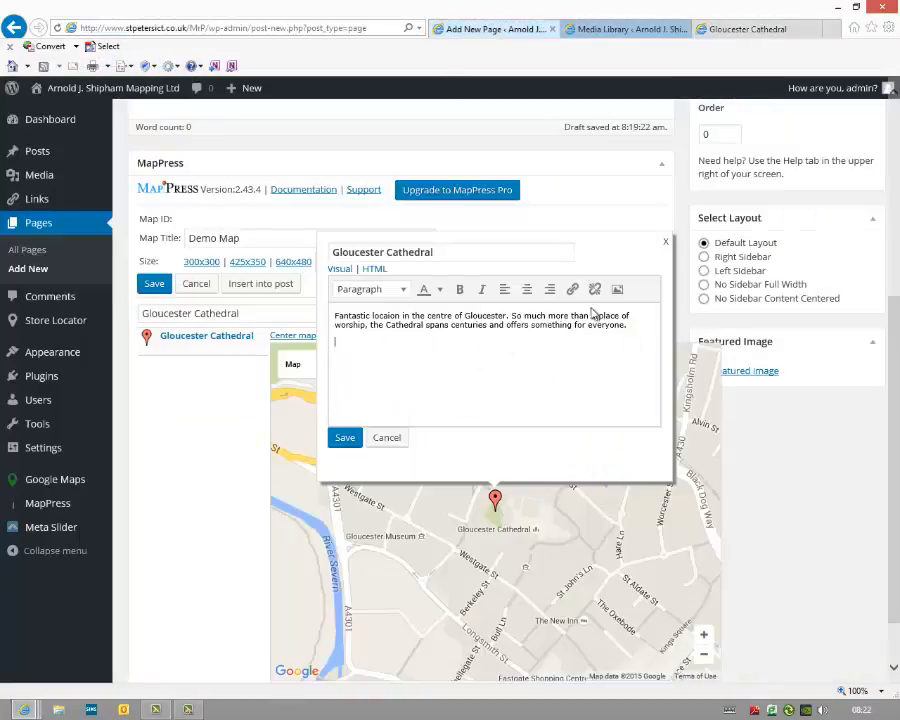
{"action": "type", "text": "Click here for we"}
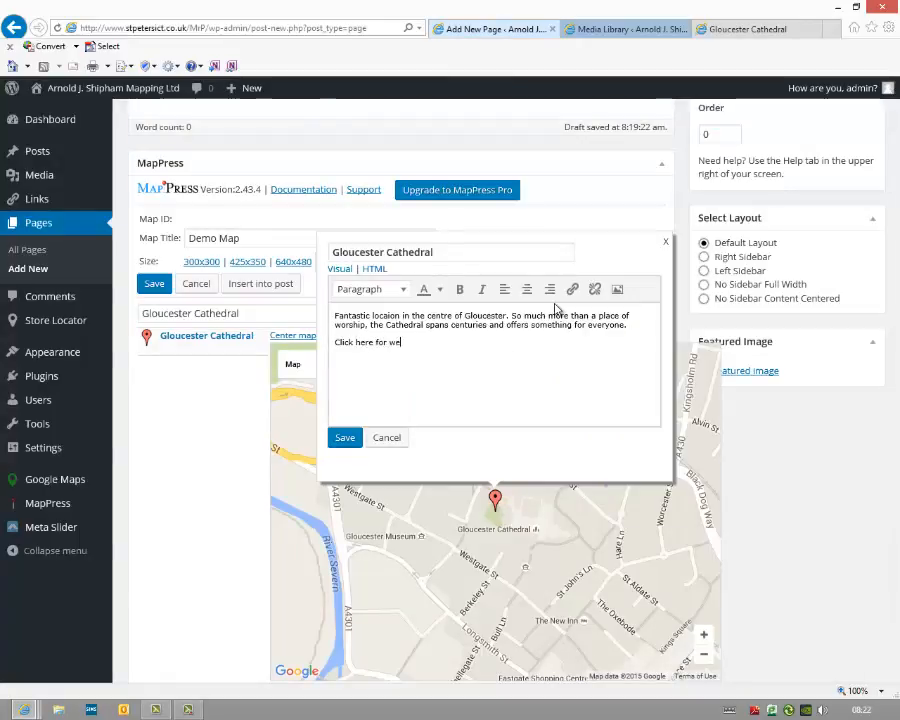
{"action": "type", "text": "bsite"}
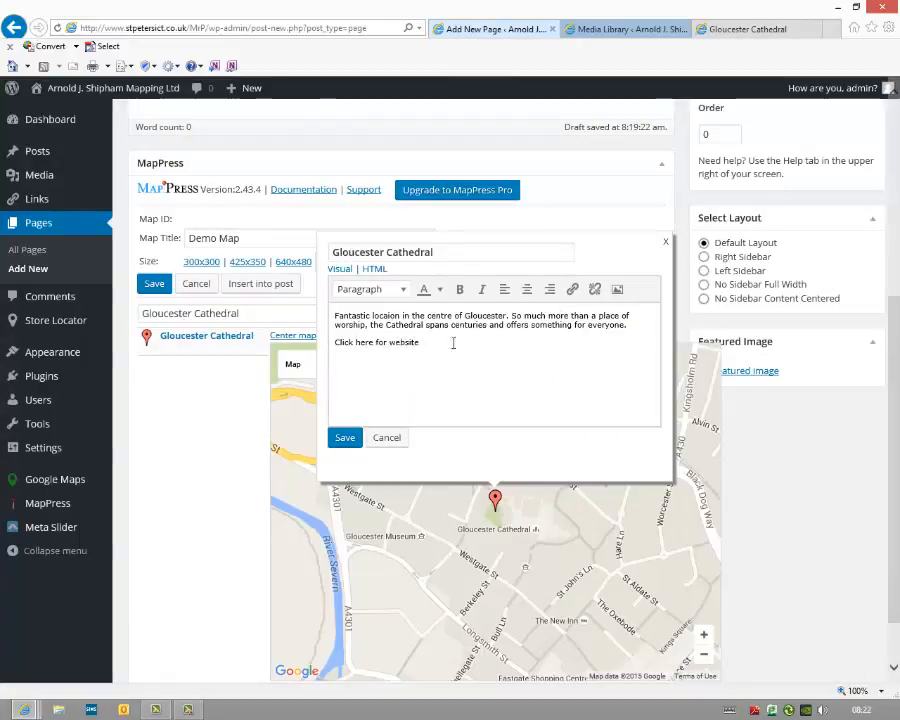
{"action": "double_click", "coordinate": [376, 342]}
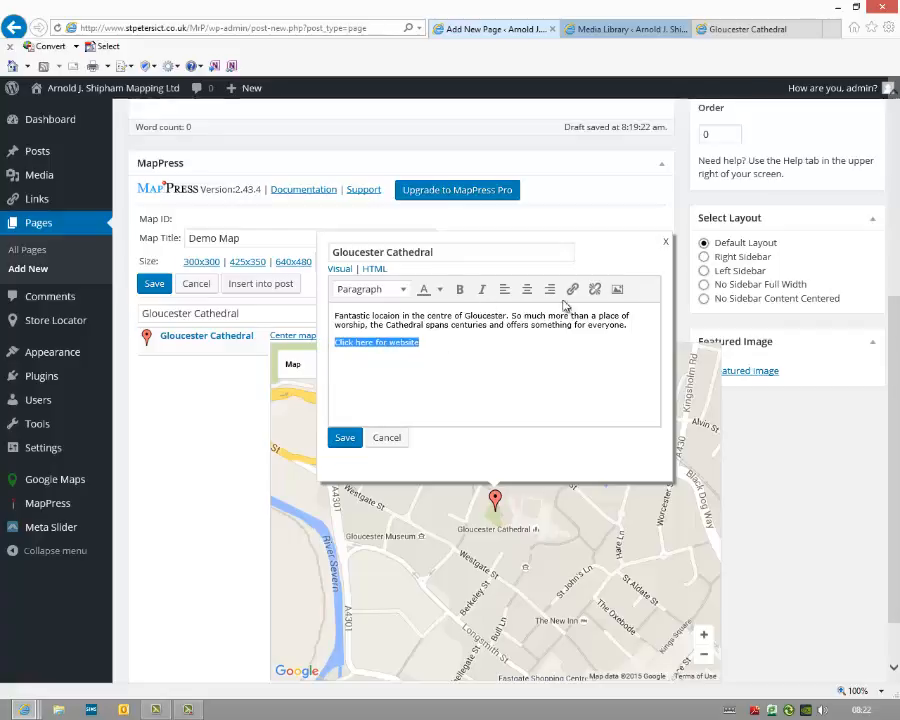
{"action": "left_click", "coordinate": [572, 288]}
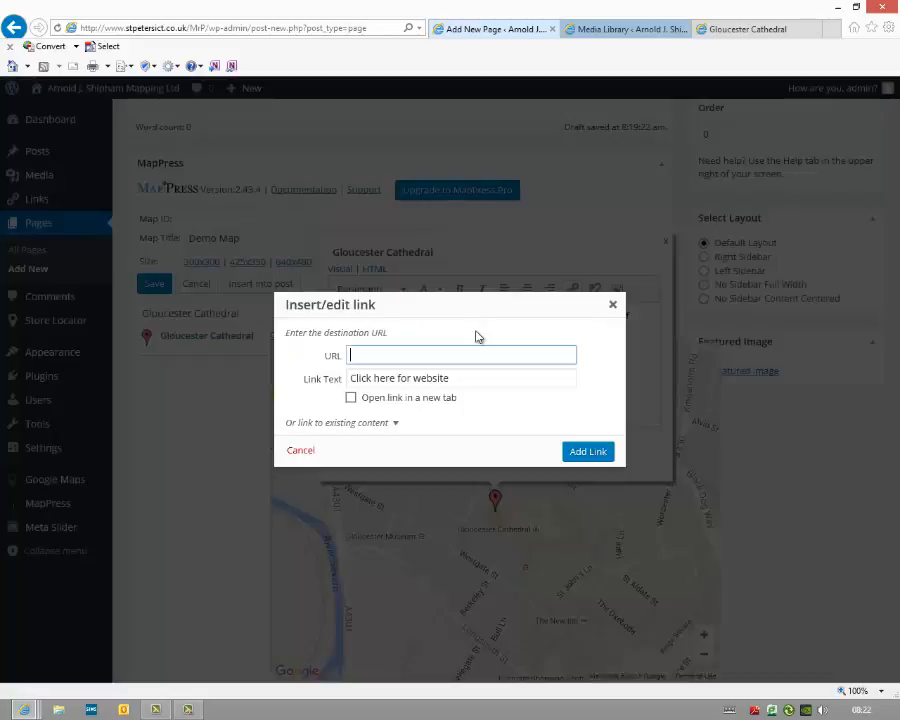
{"action": "type", "text": "http://www.gloucestercathedral.org.uk/"}
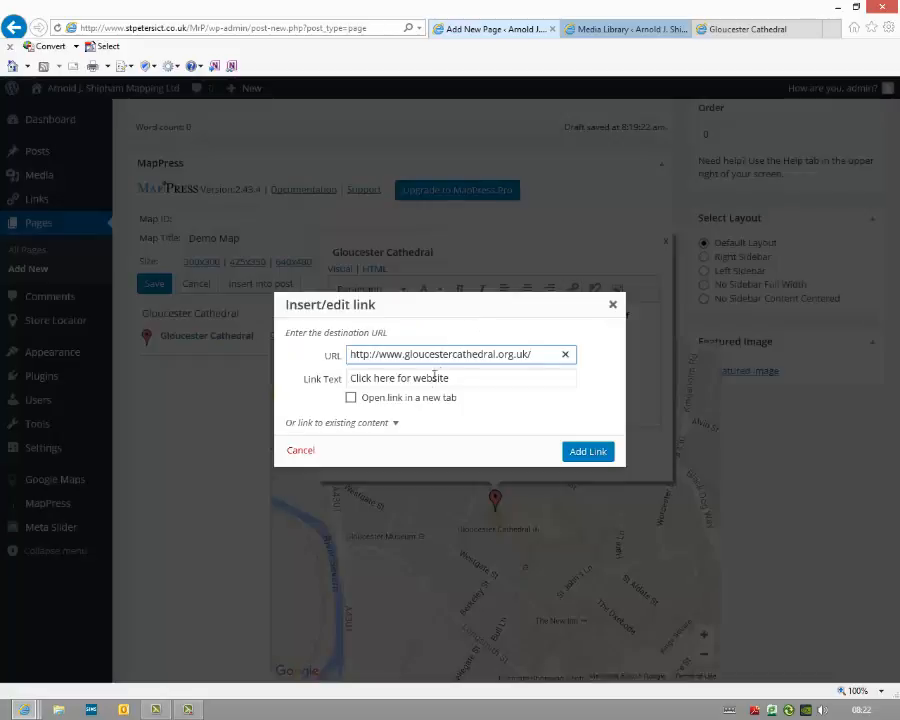
{"action": "left_click", "coordinate": [352, 398]}
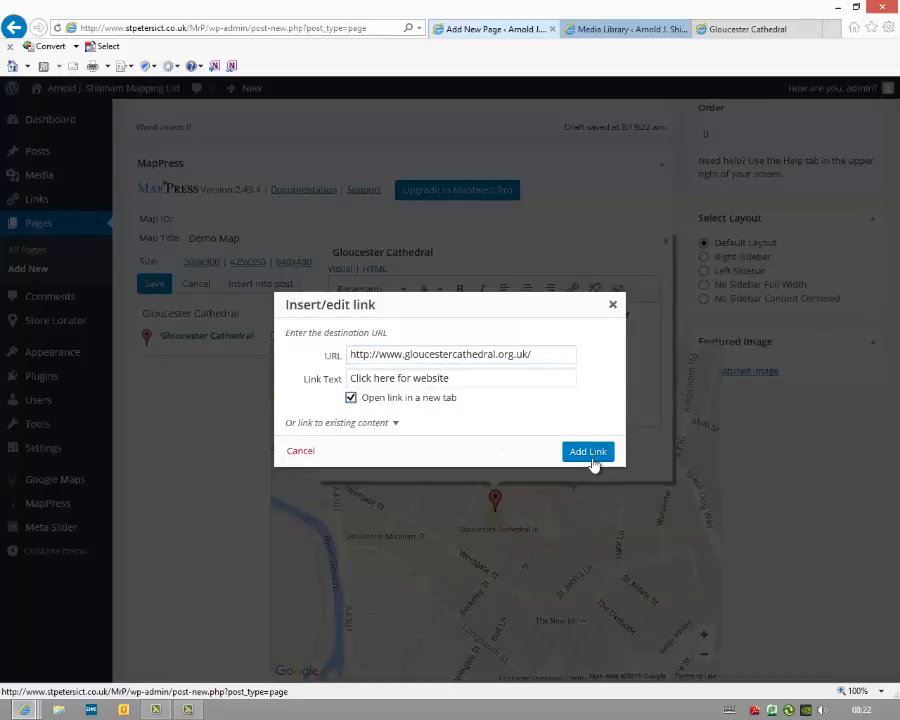
{"action": "left_click", "coordinate": [588, 452]}
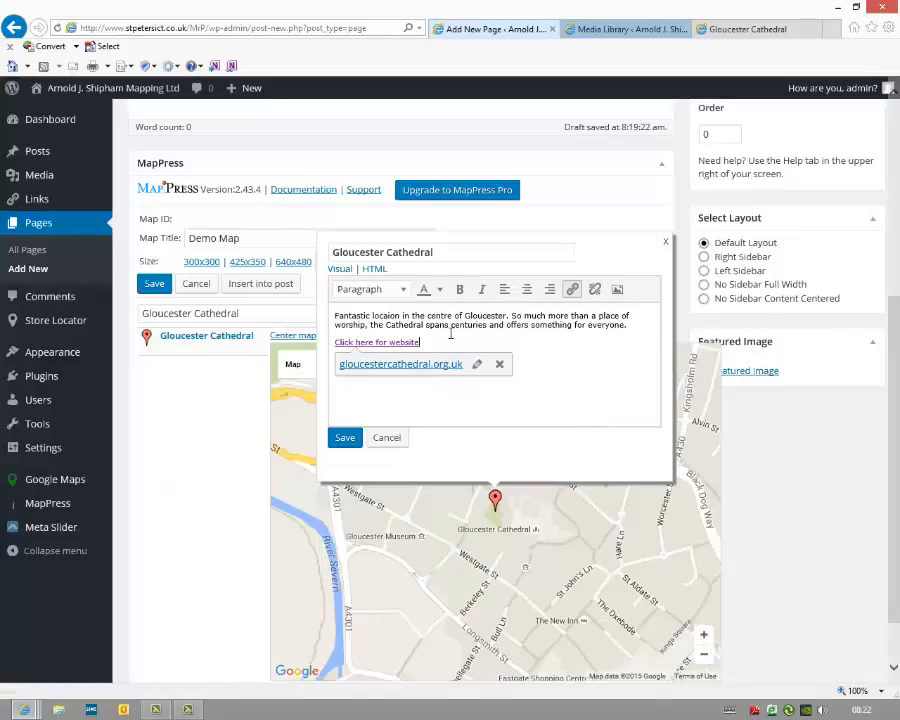
- Dismiss the link preview and switch to the Media Library tab
{"action": "left_click", "coordinate": [500, 364]}
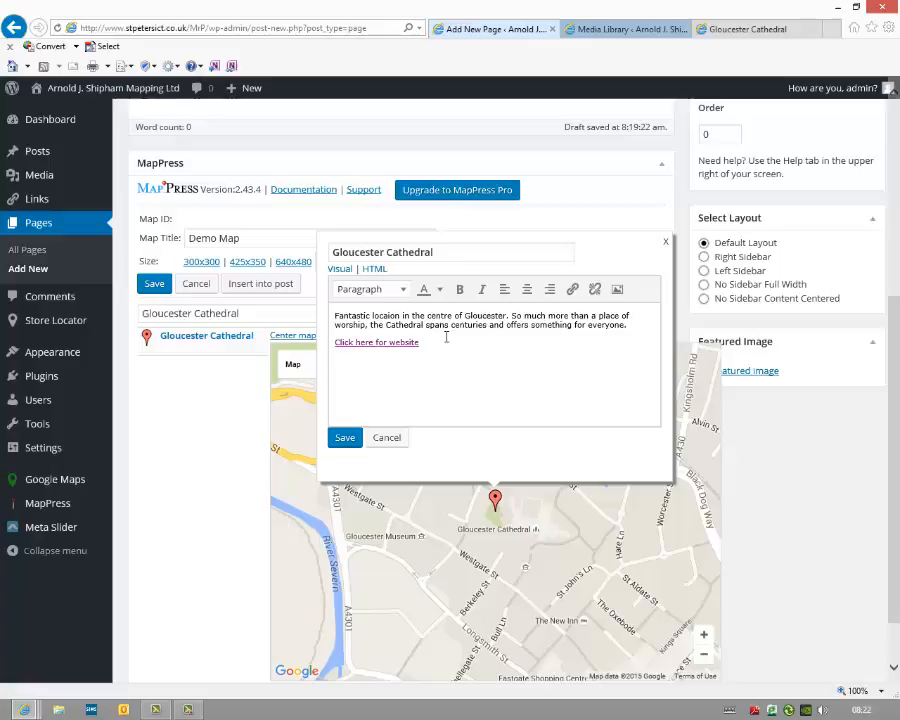
{"action": "mouse_move", "coordinate": [618, 296]}
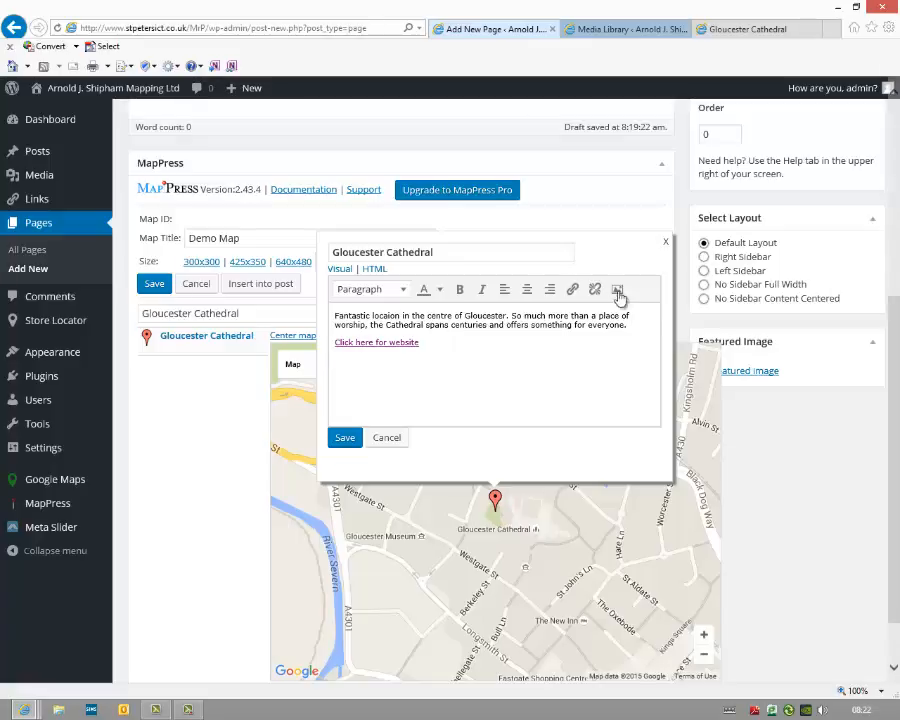
{"action": "mouse_move", "coordinate": [616, 288]}
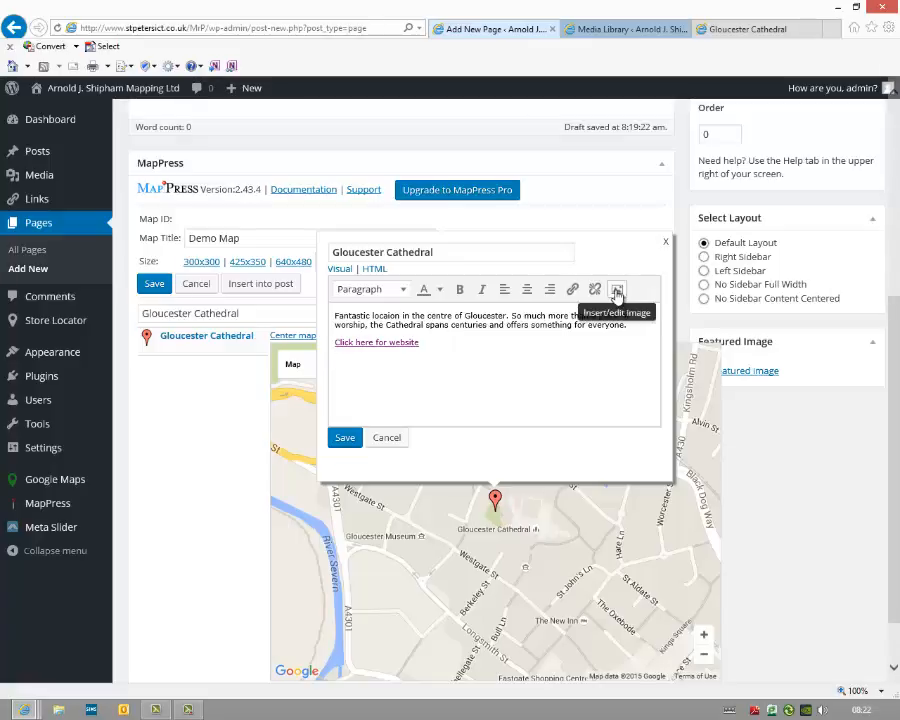
{"action": "mouse_move", "coordinate": [656, 164]}
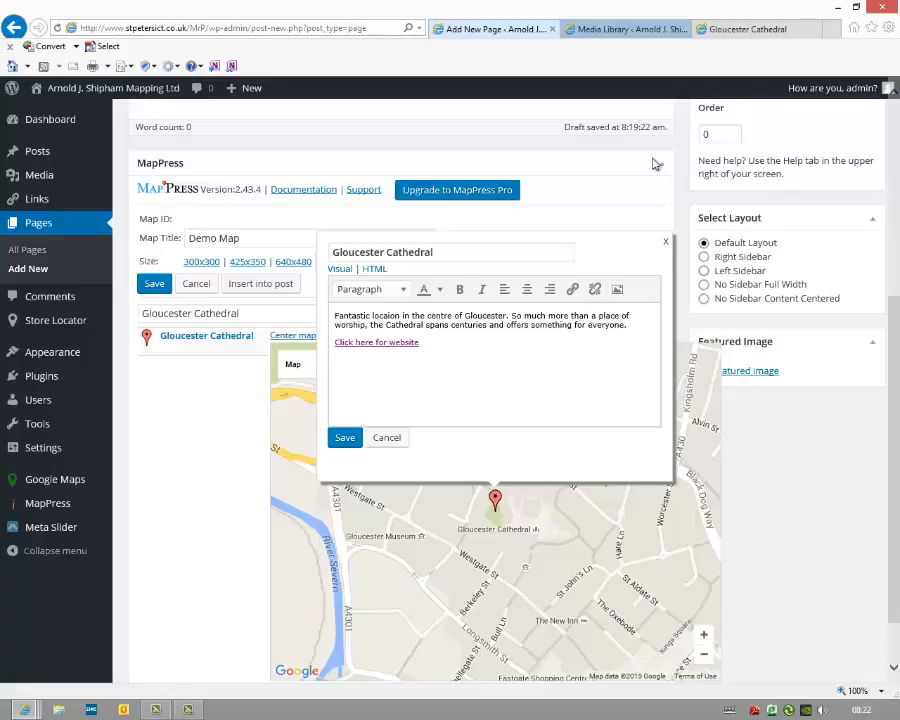
{"action": "left_click", "coordinate": [624, 28]}
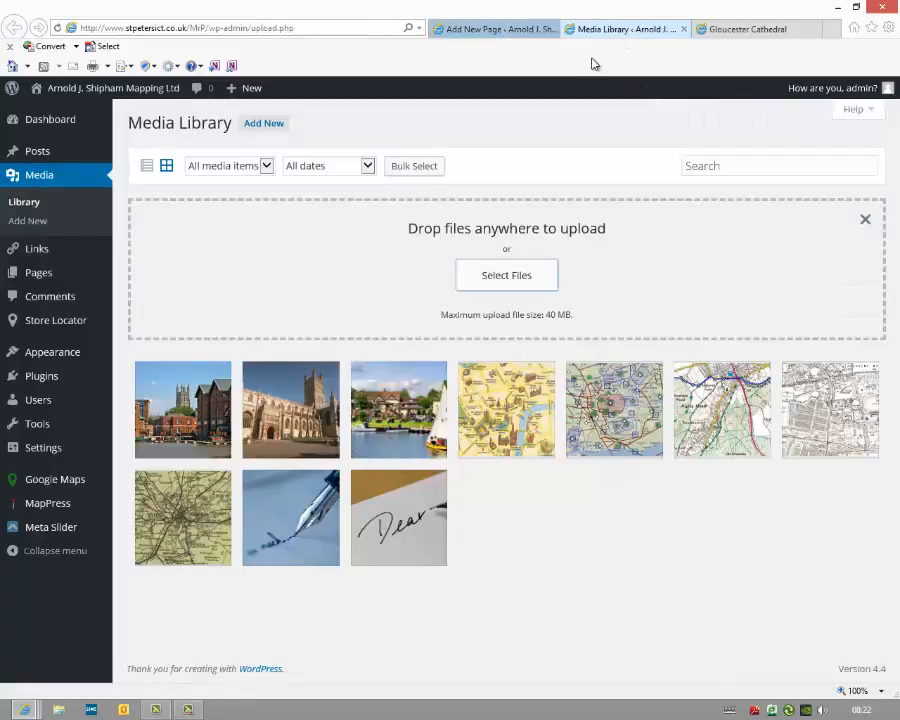
{"action": "mouse_move", "coordinate": [320, 476]}
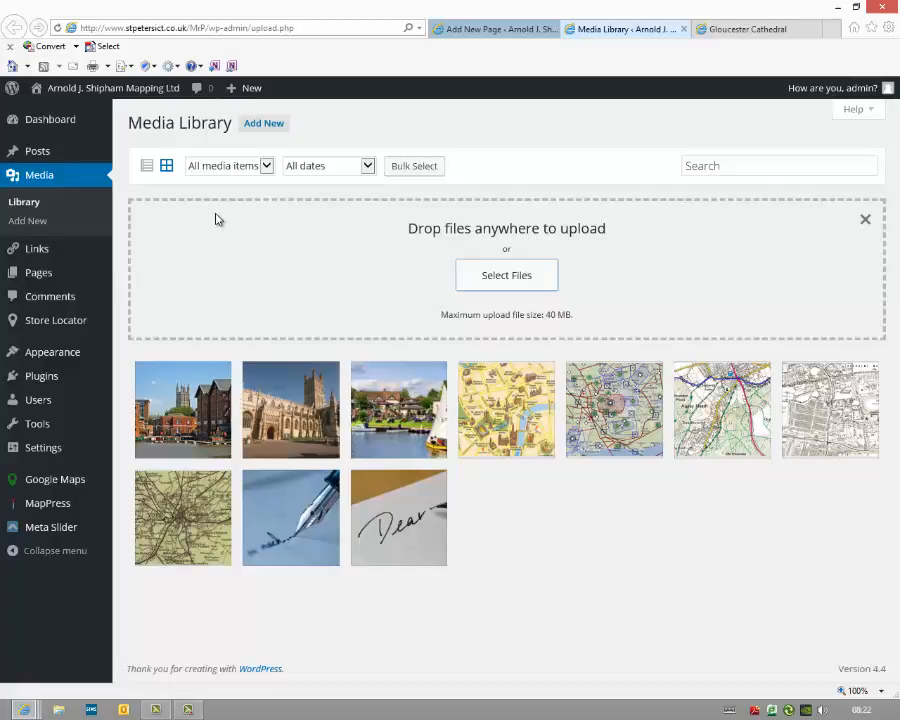
{"action": "mouse_move", "coordinate": [296, 412]}
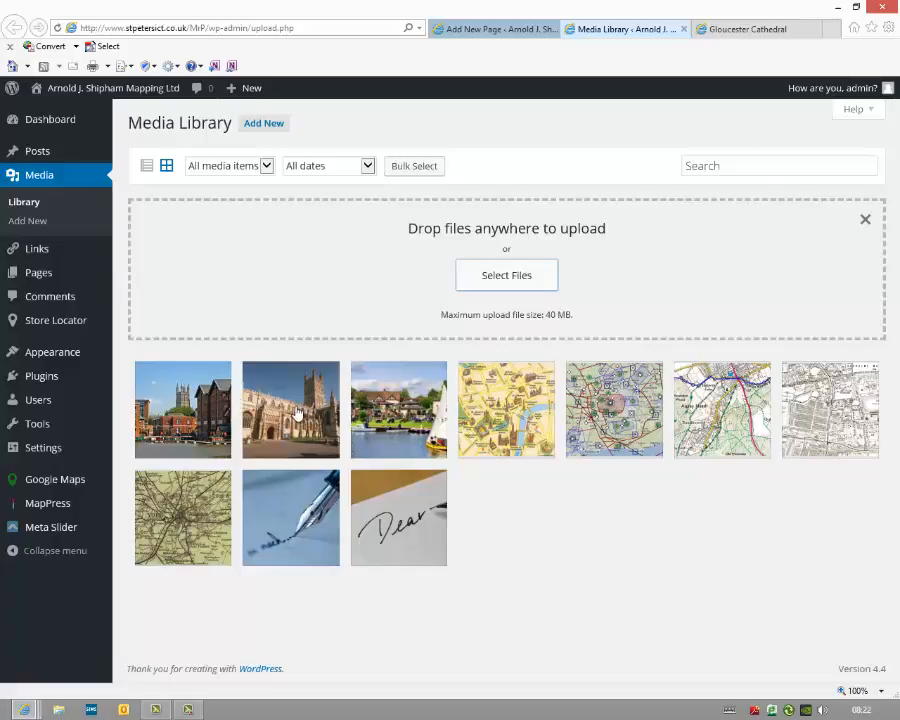
- View the Gloucester Cathedral photo's attachment details for its URL, then return to the page editor
{"action": "left_click", "coordinate": [290, 408]}
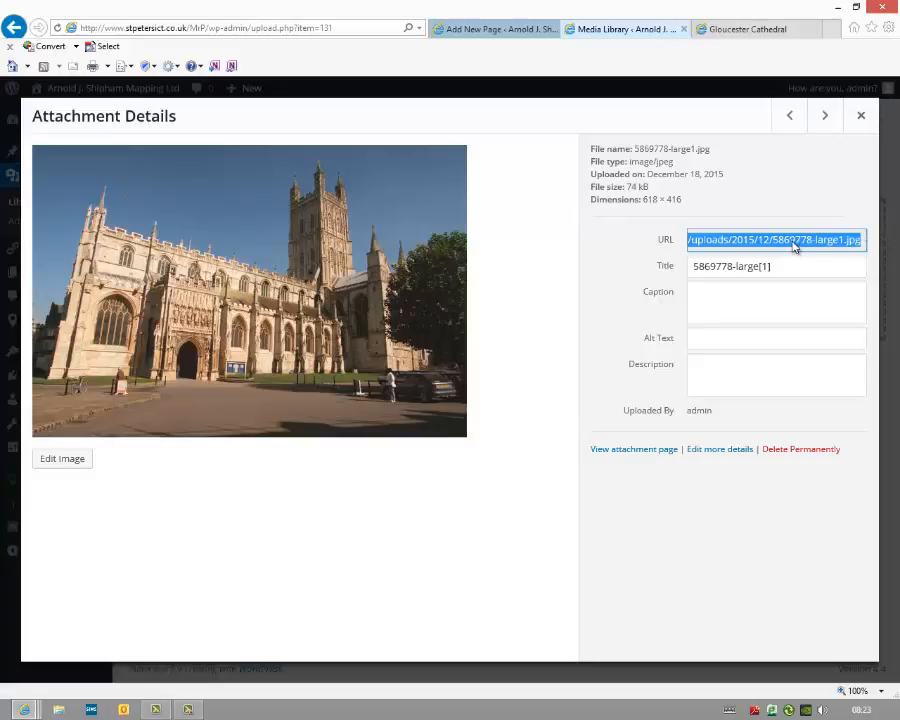
{"action": "mouse_move", "coordinate": [788, 100]}
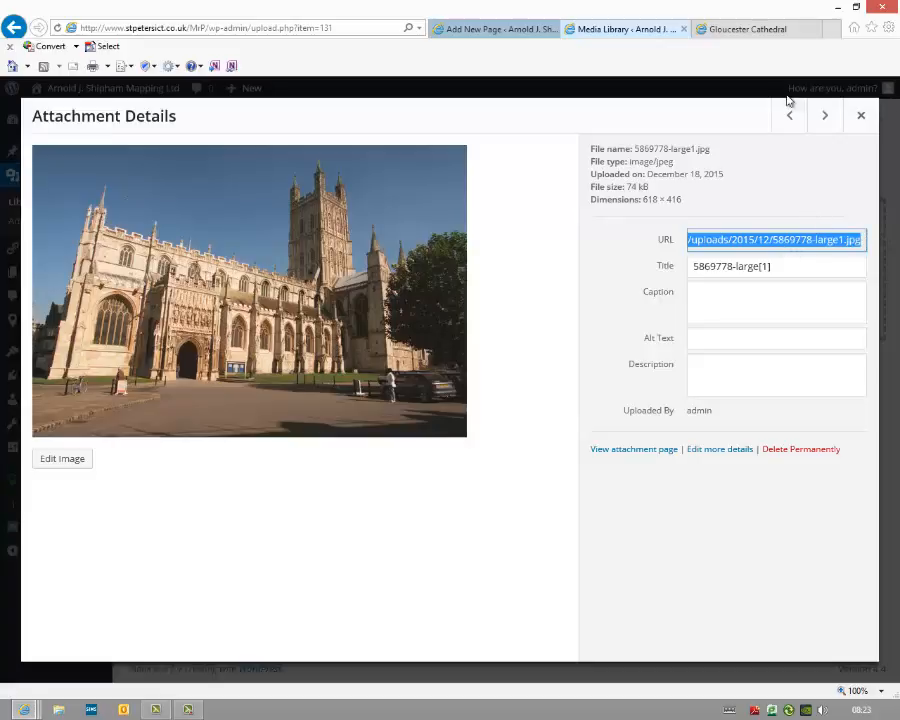
{"action": "mouse_move", "coordinate": [496, 28]}
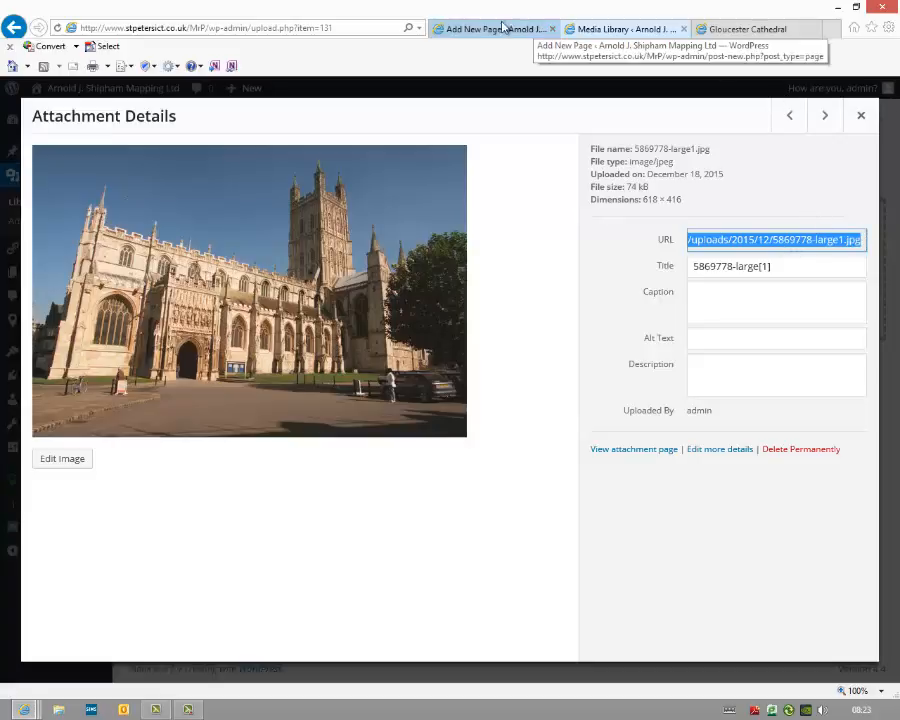
{"action": "left_click", "coordinate": [490, 28]}
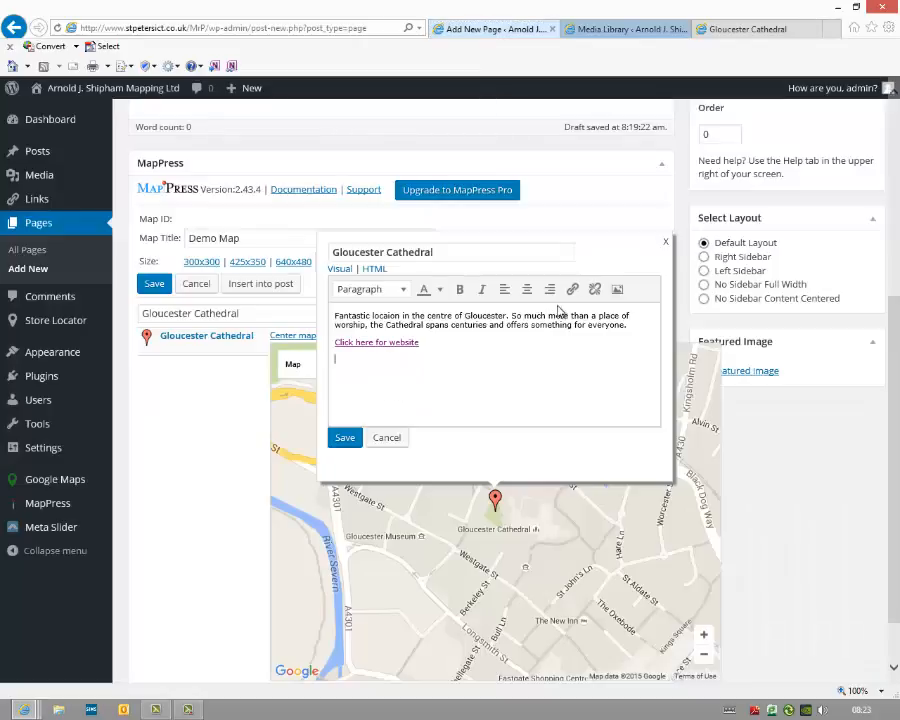
{"action": "mouse_move", "coordinate": [594, 288]}
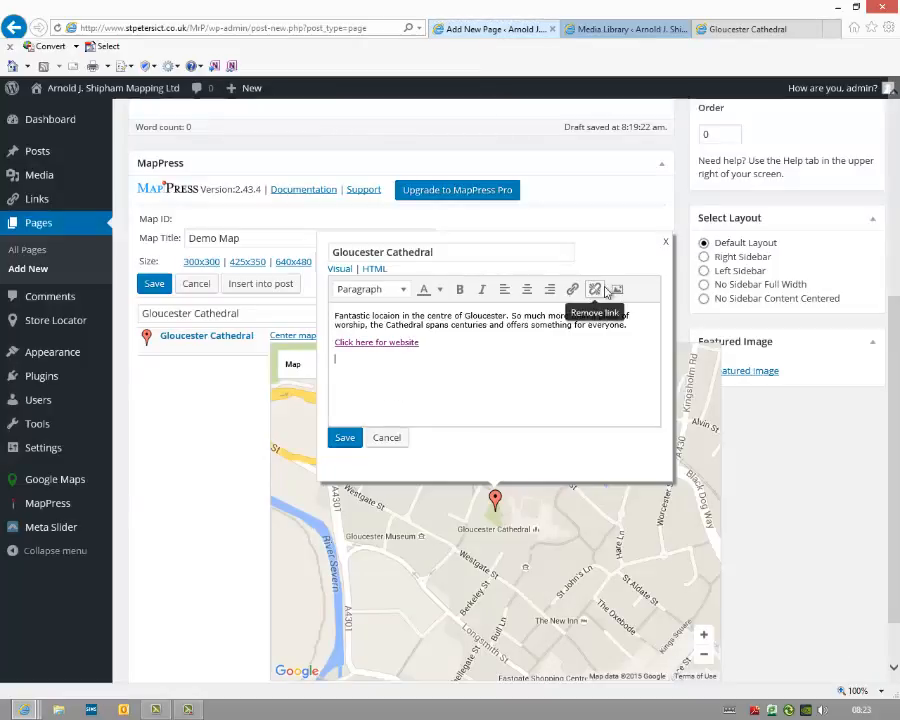
- Insert the cathedral photo at 250 wide into the popup and save the Cathedral marker
{"action": "left_click", "coordinate": [614, 288]}
{"action": "type", "text": "250"}
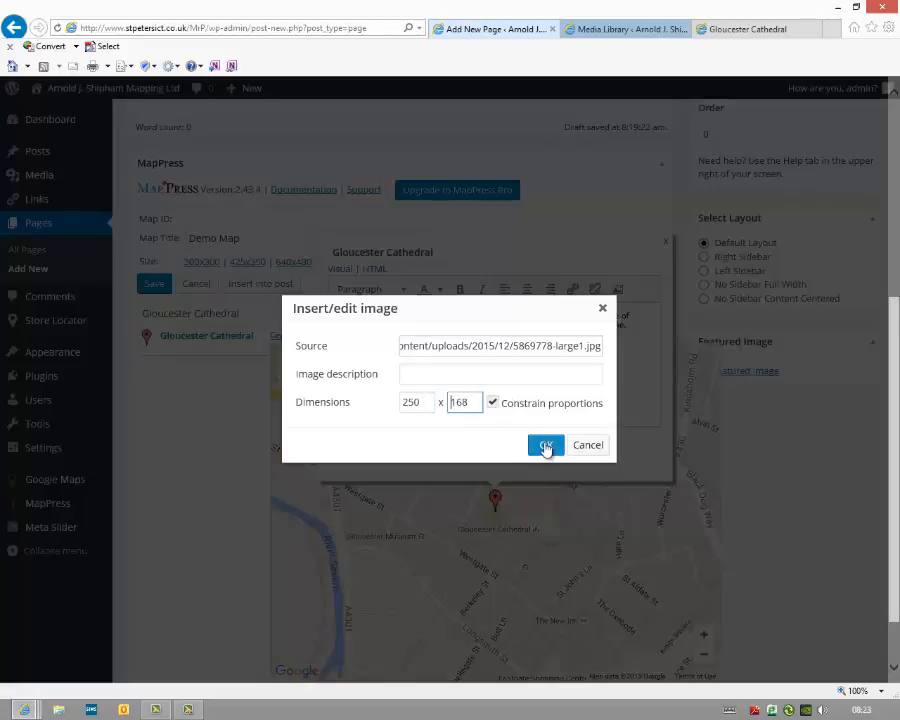
{"action": "left_click", "coordinate": [544, 444]}
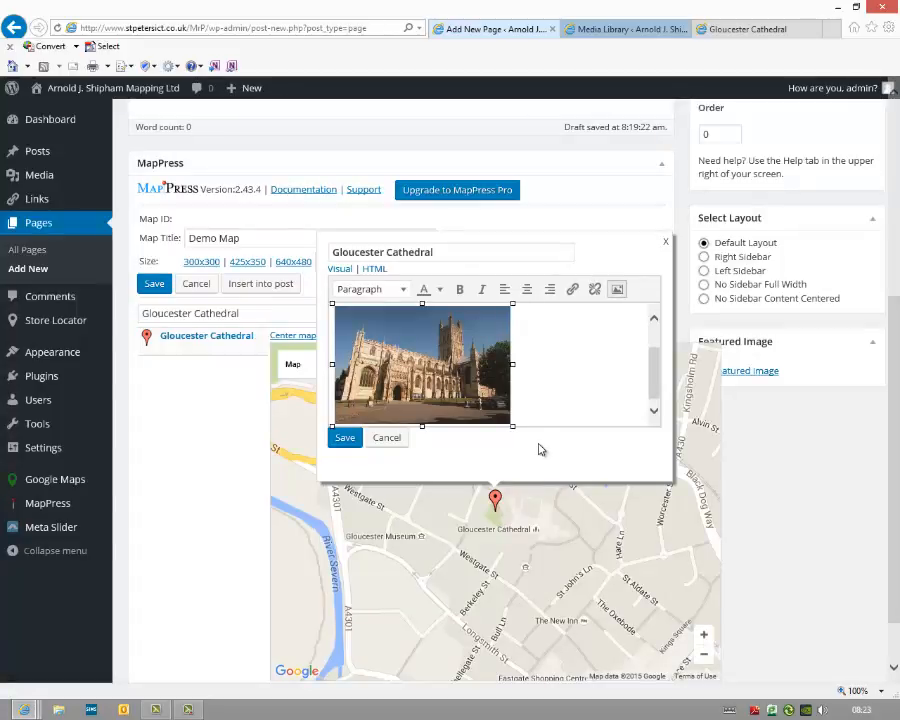
{"action": "left_click", "coordinate": [386, 436]}
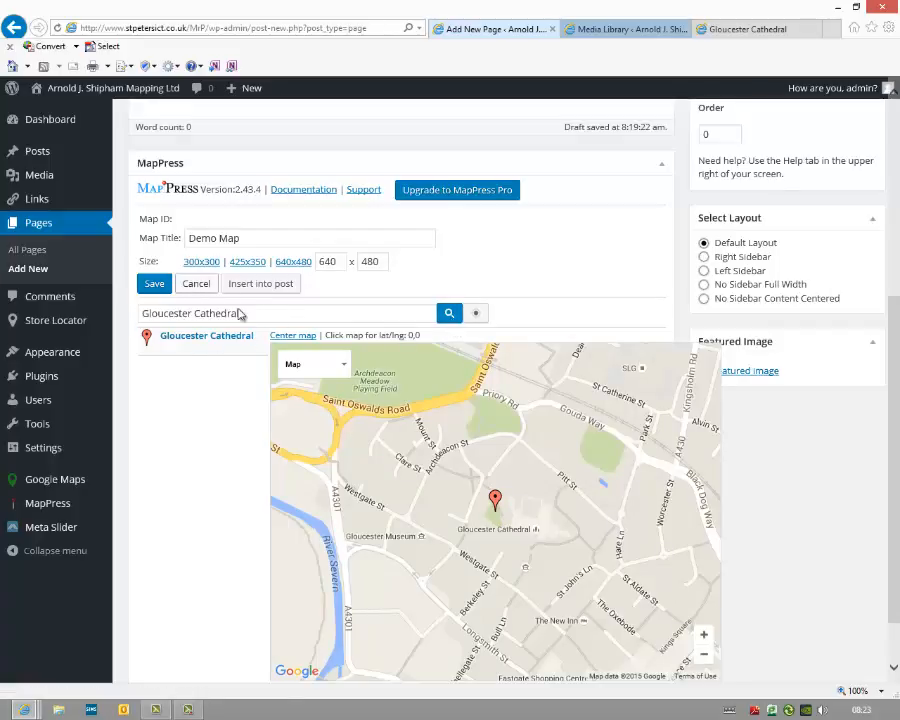
- Search 'Gloucester Docks' and add The Docks as a second marker
{"action": "double_click", "coordinate": [216, 312]}
{"action": "type", "text": "Docks"}
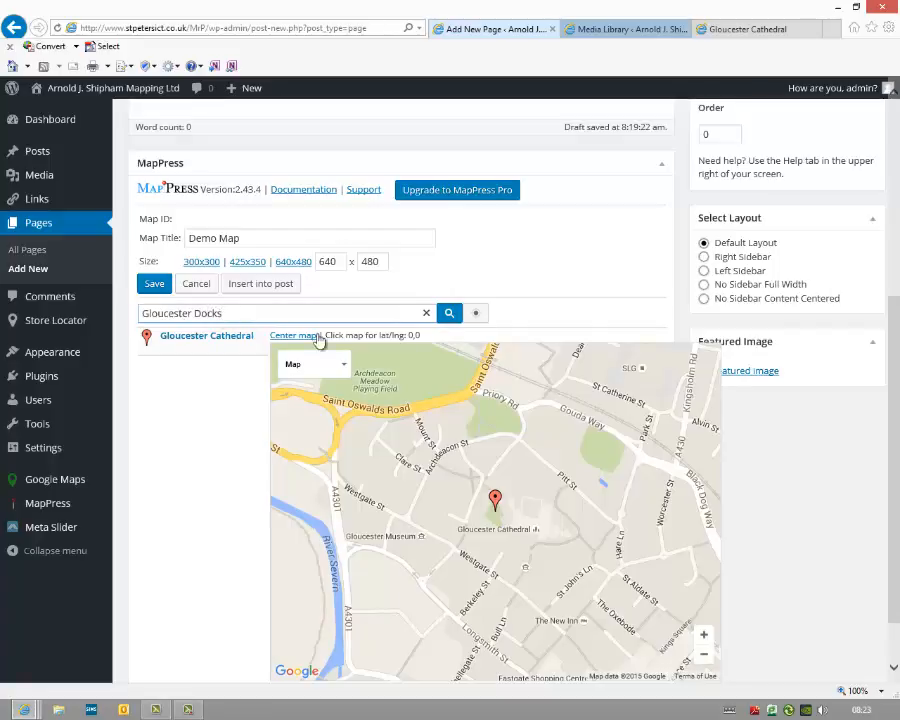
{"action": "left_click", "coordinate": [448, 312]}
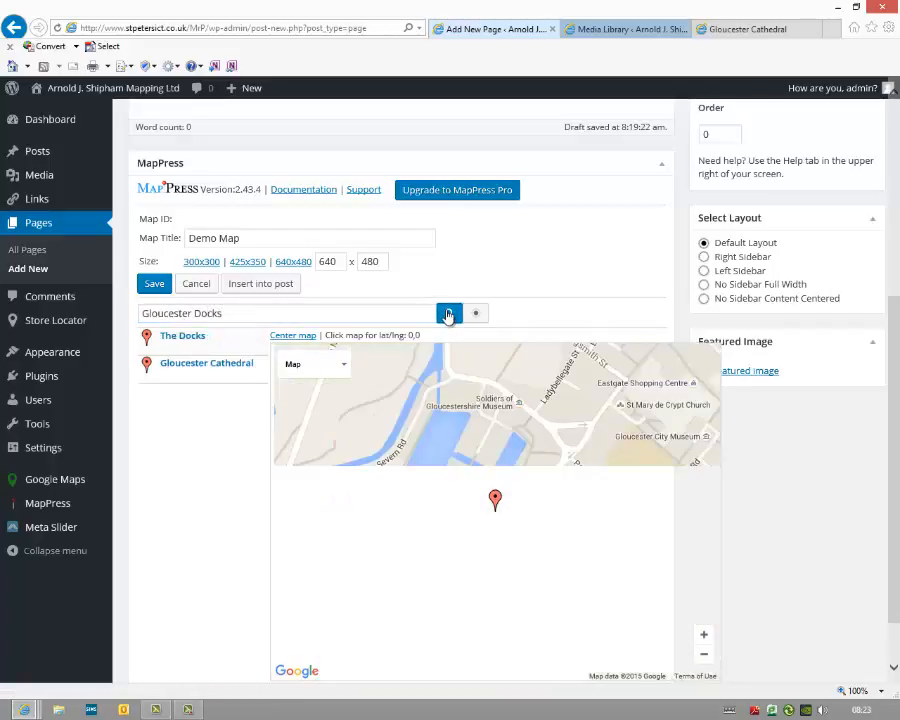
{"action": "left_click", "coordinate": [448, 312]}
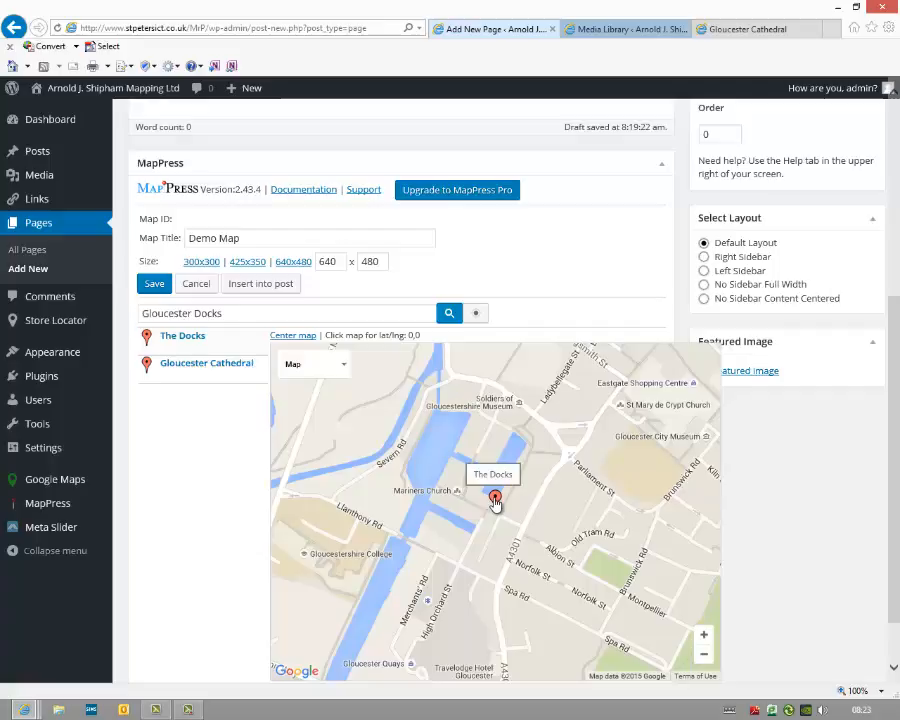
- Select The Docks popup's default address text for removal, then return to the cathedral photo details
{"action": "left_click", "coordinate": [496, 500]}
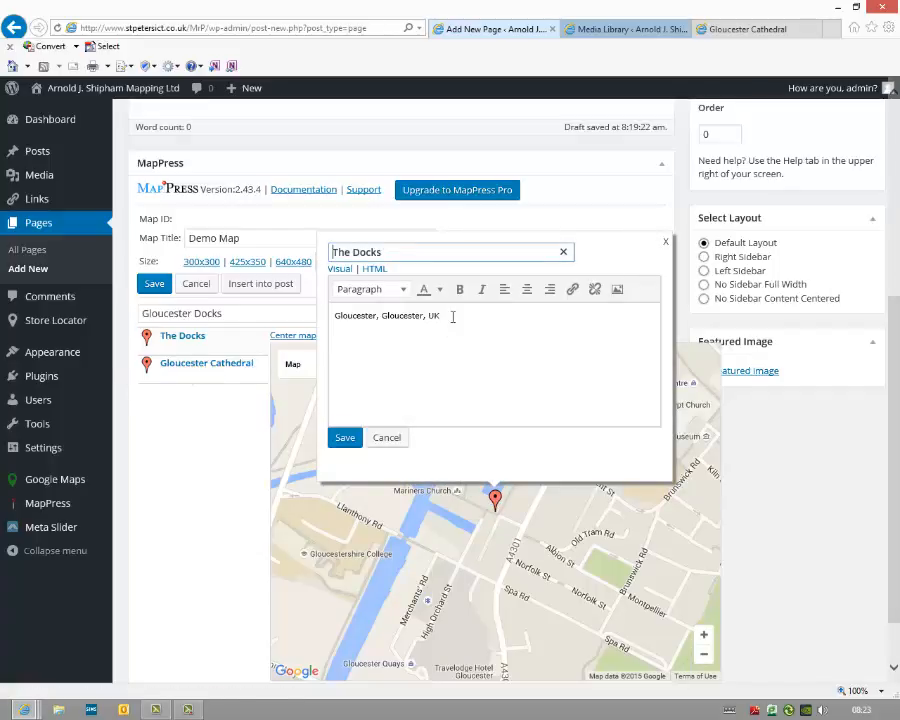
{"action": "triple_click", "coordinate": [388, 316]}
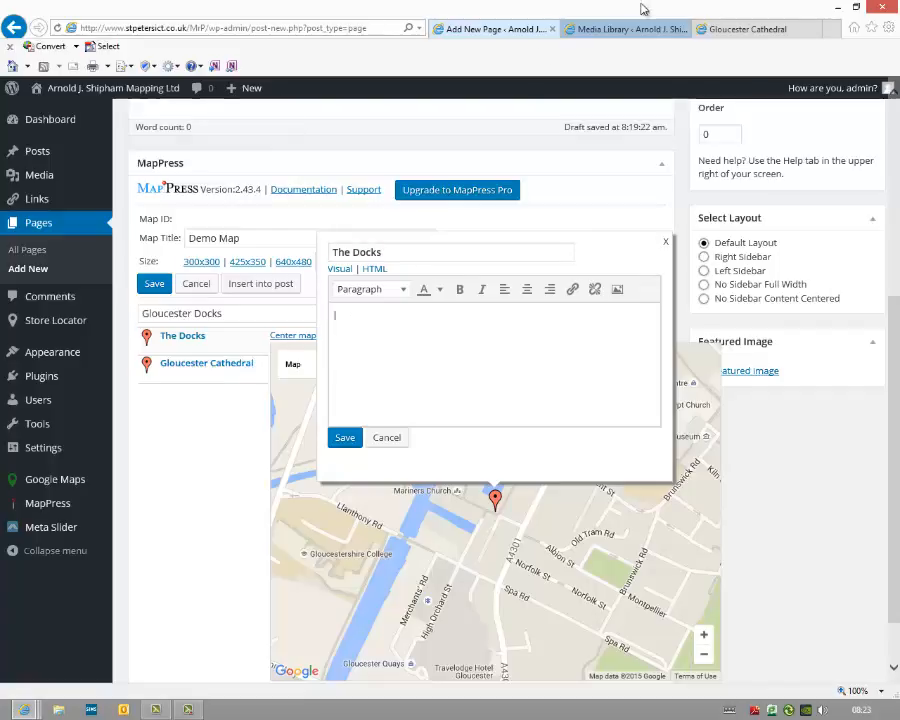
{"action": "left_click", "coordinate": [628, 28]}
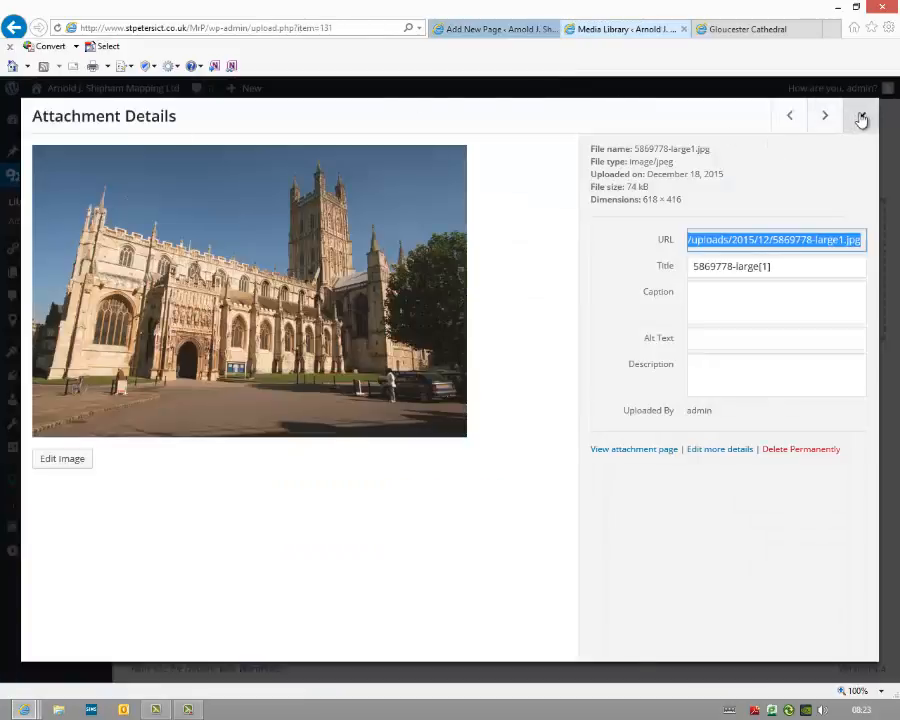
- Copy the Gloucester Docks photo's file URL from its Media Library attachment details
{"action": "left_click", "coordinate": [860, 118]}
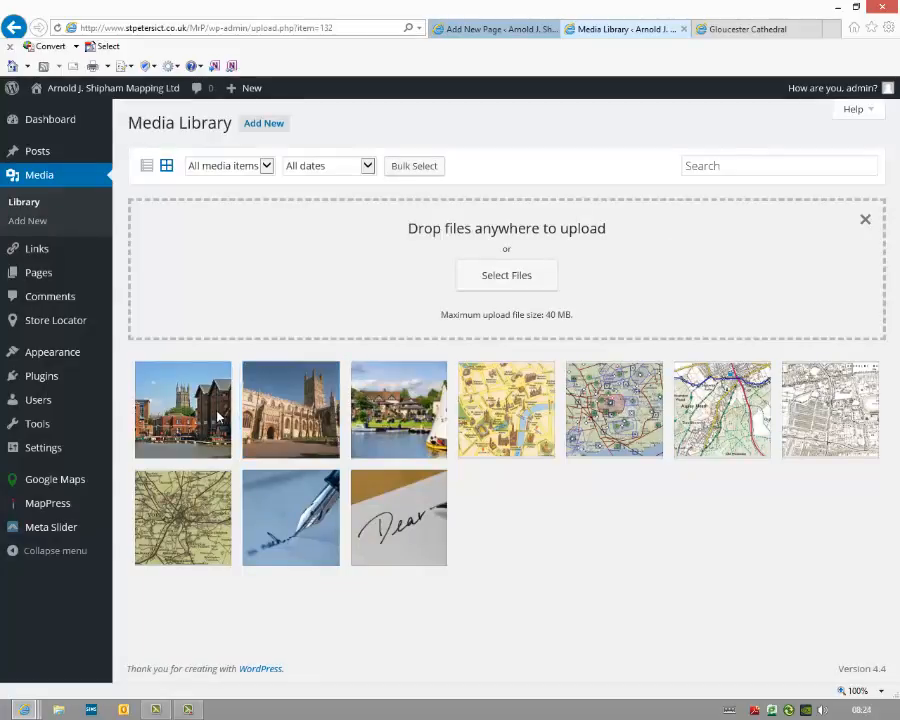
{"action": "left_click", "coordinate": [398, 408]}
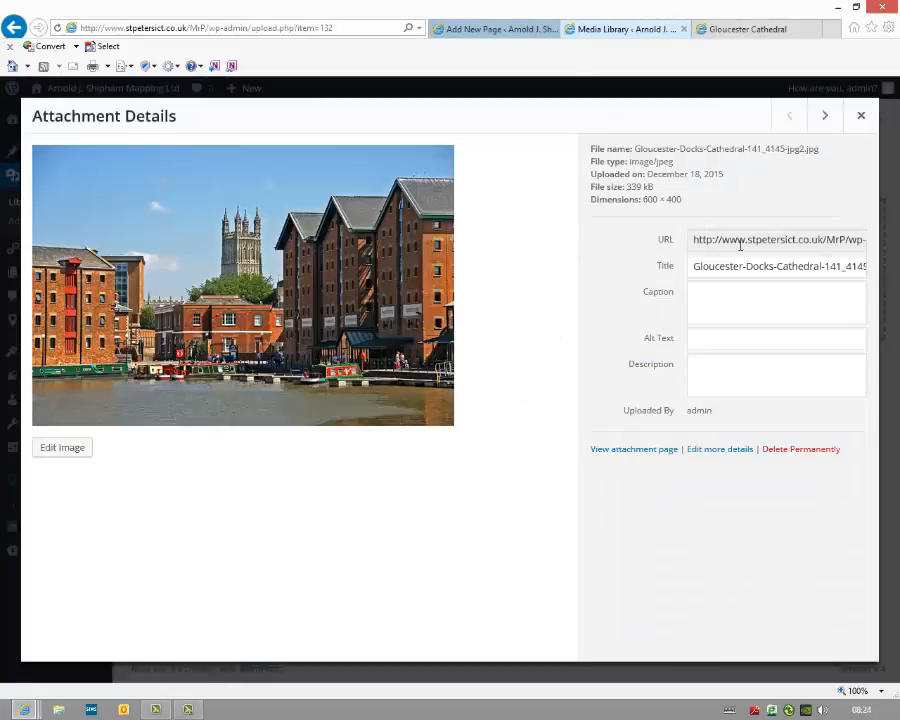
{"action": "left_click", "coordinate": [778, 240]}
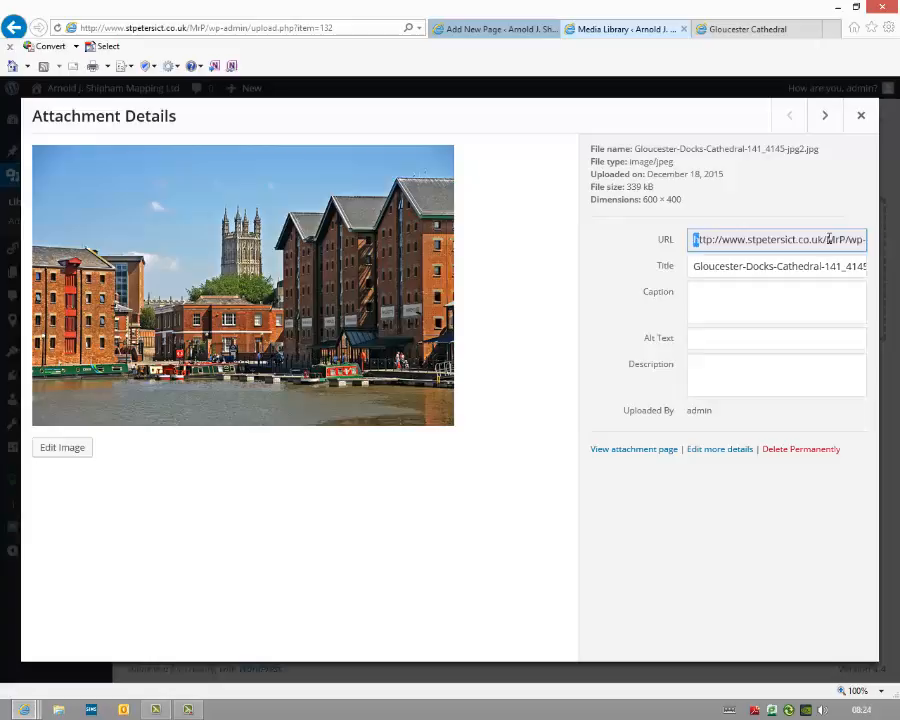
{"action": "triple_click", "coordinate": [776, 240]}
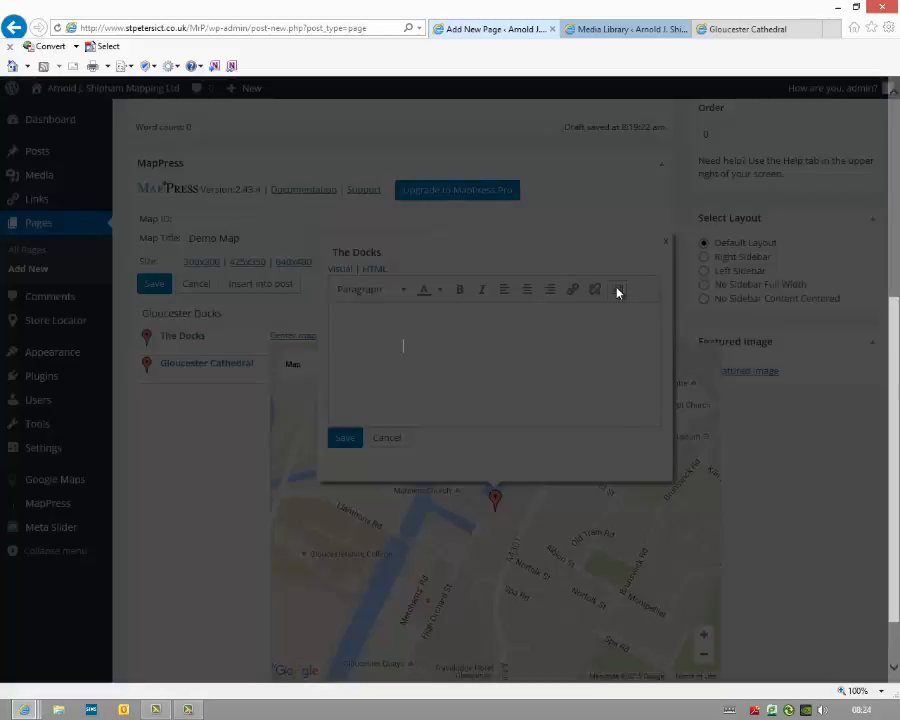
- Insert the Gloucester Docks photo from its URL into The Docks description at 300 px wide
{"action": "left_click", "coordinate": [616, 288]}
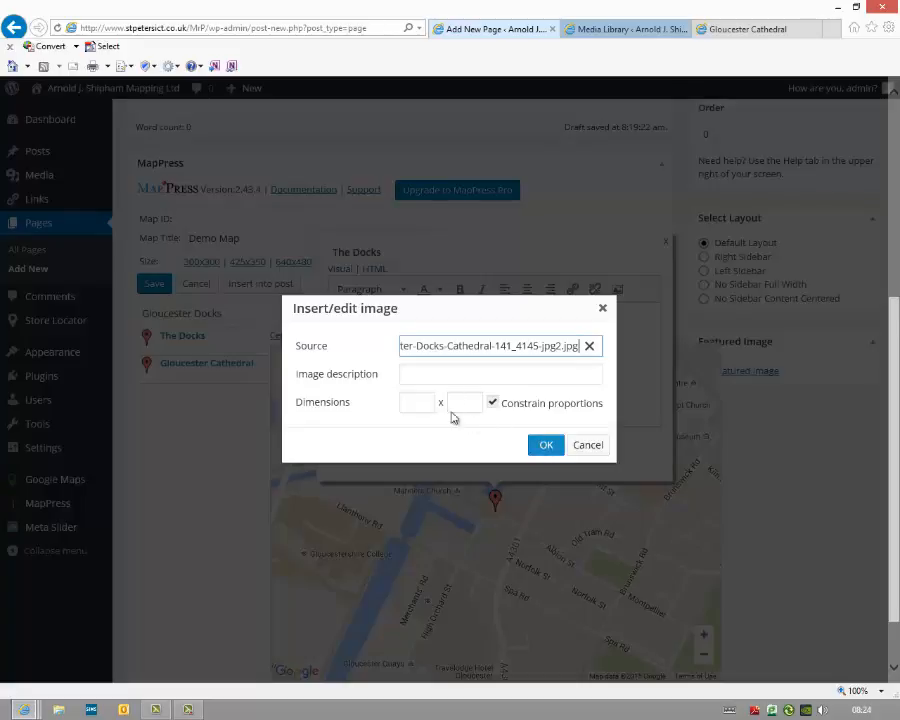
{"action": "left_click", "coordinate": [416, 402]}
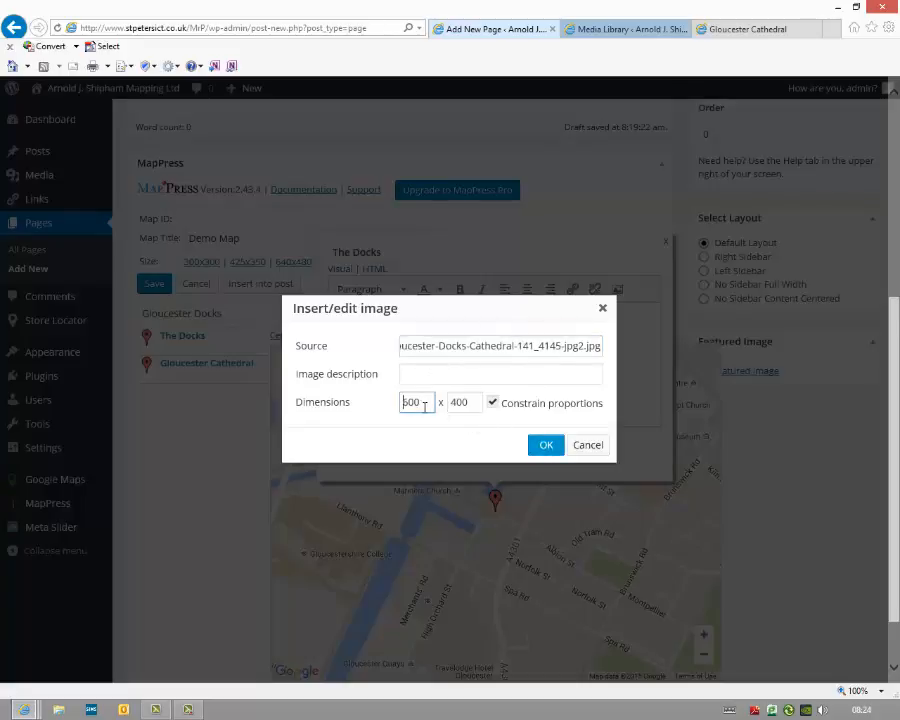
{"action": "type", "text": "300"}
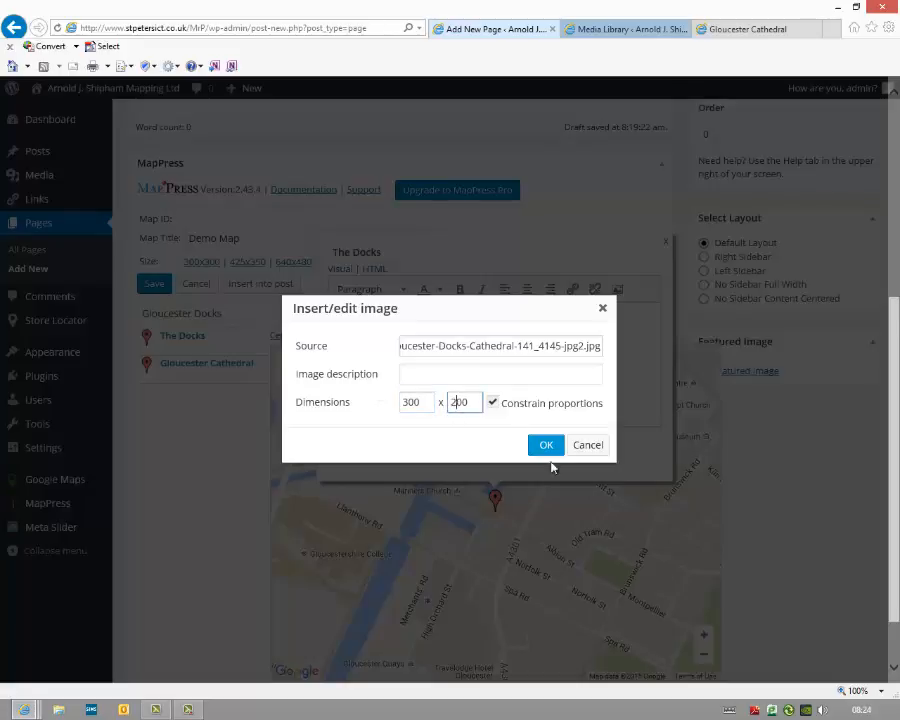
{"action": "left_click", "coordinate": [546, 444]}
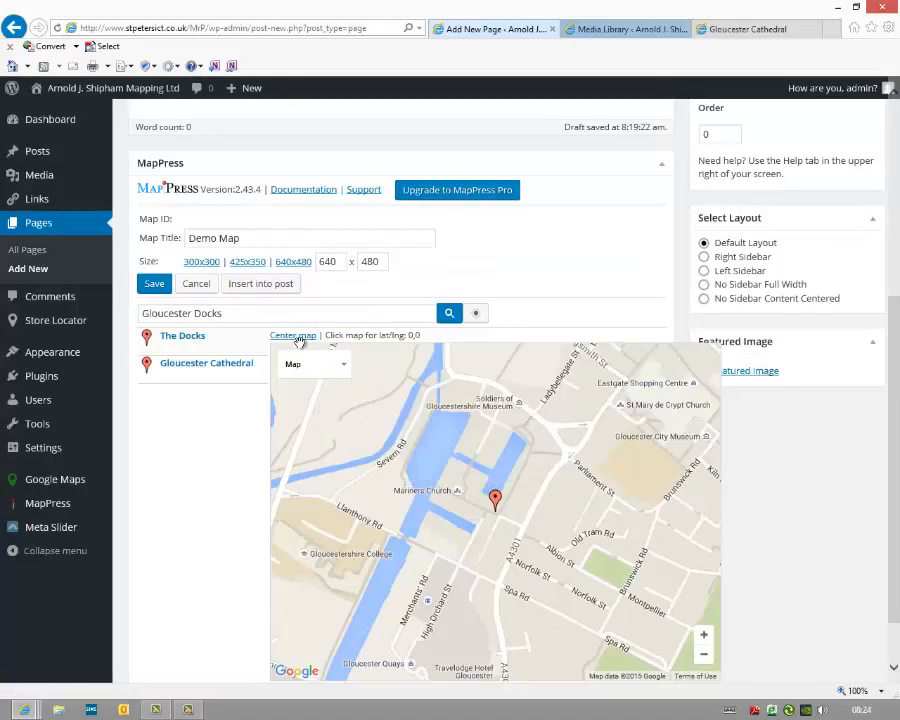
- Centre on Gloucester Cathedral, zoom out to show both markers, and save the Demo Map
{"action": "left_click", "coordinate": [208, 362]}
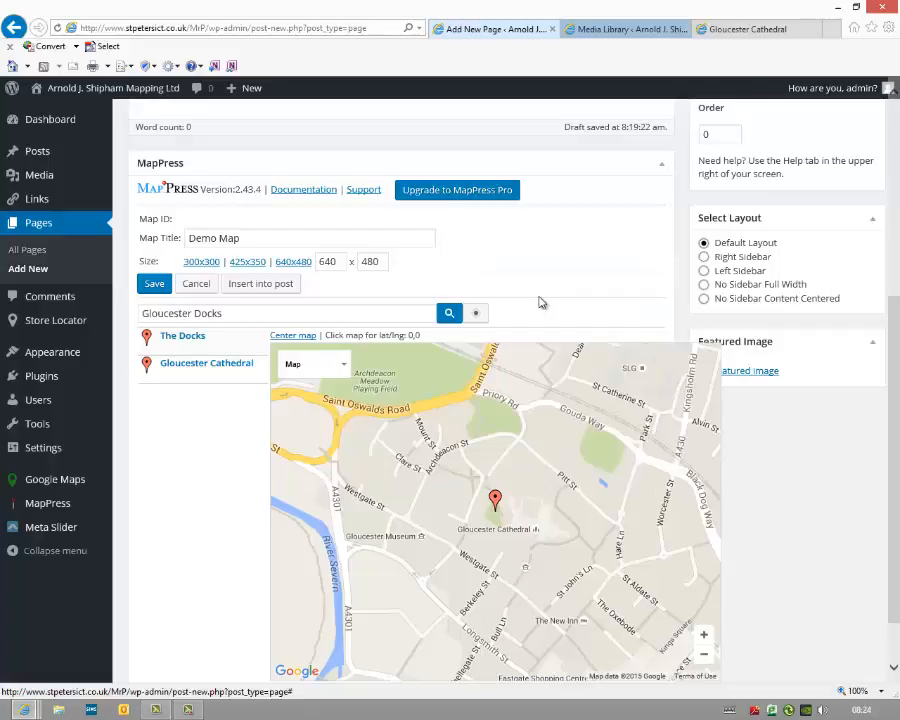
{"action": "mouse_move", "coordinate": [562, 474]}
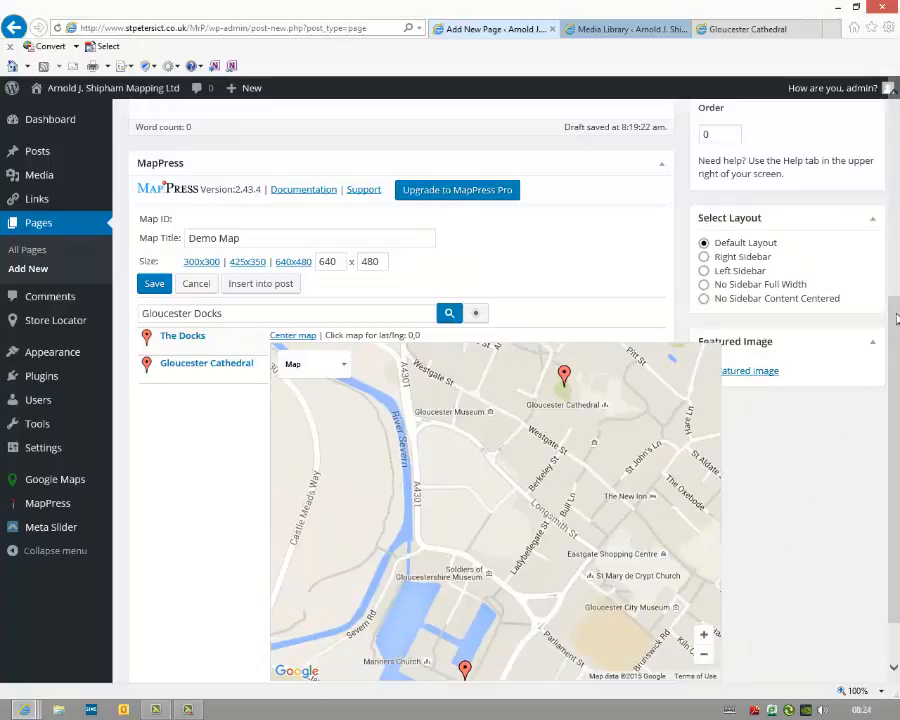
{"action": "scroll", "scroll_direction": "down", "scroll_amount": 3}
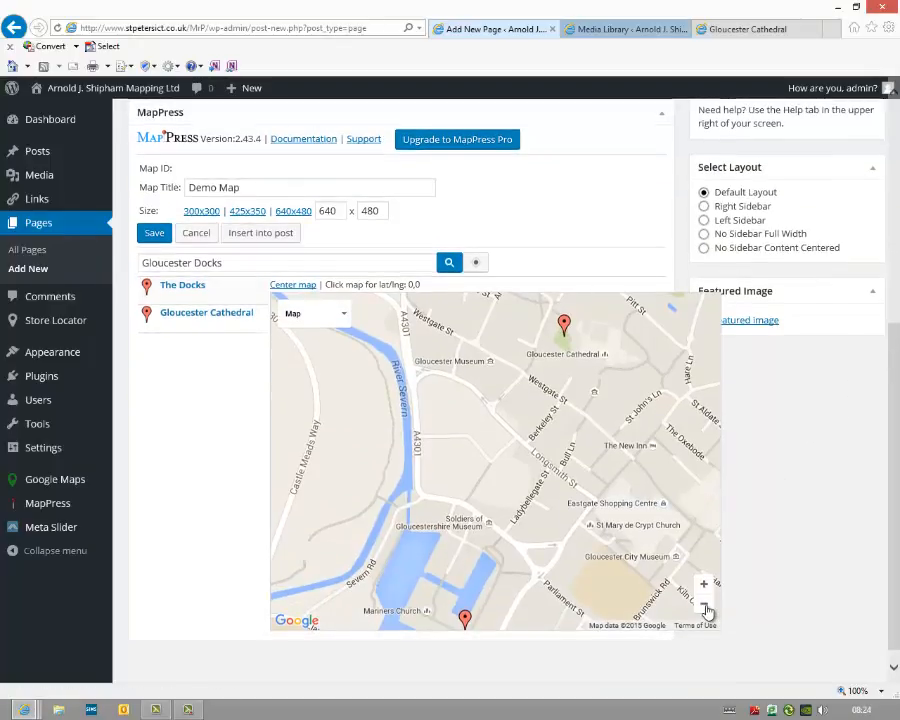
{"action": "left_click", "coordinate": [704, 602]}
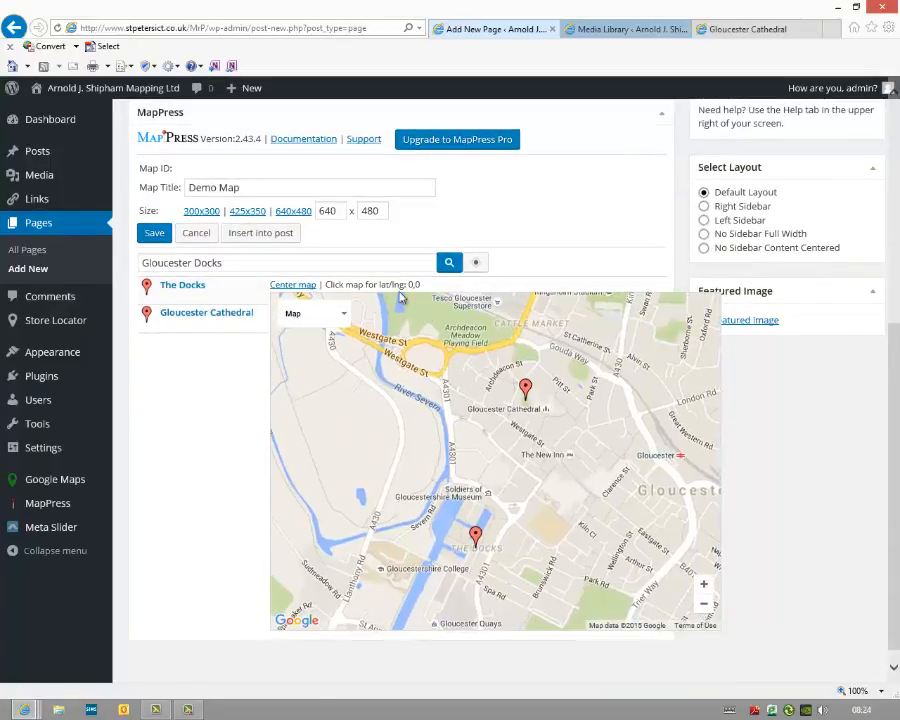
{"action": "left_click", "coordinate": [292, 284]}
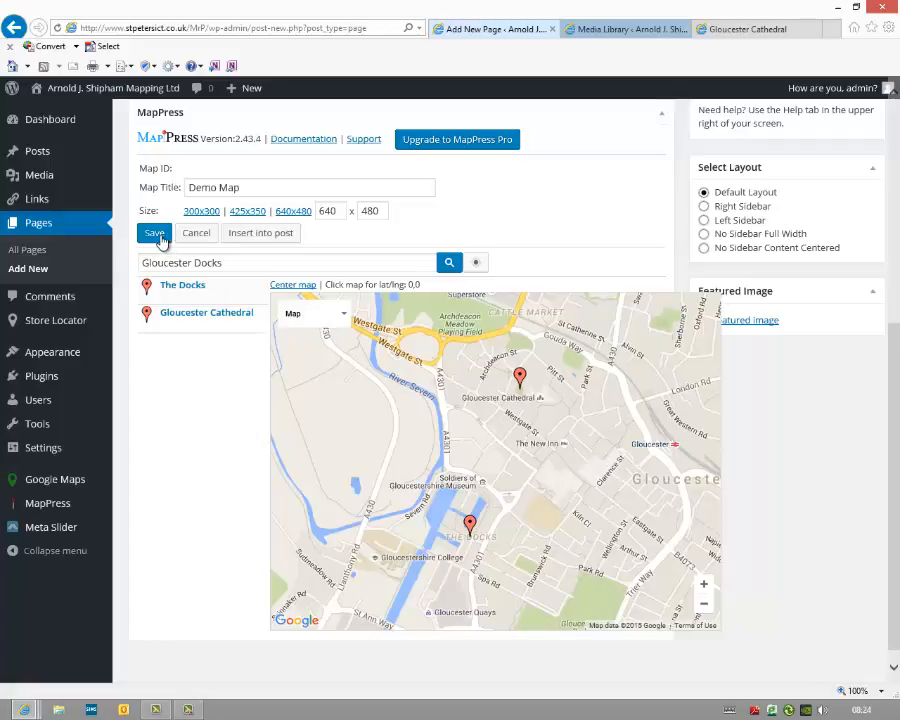
{"action": "left_click", "coordinate": [154, 232]}
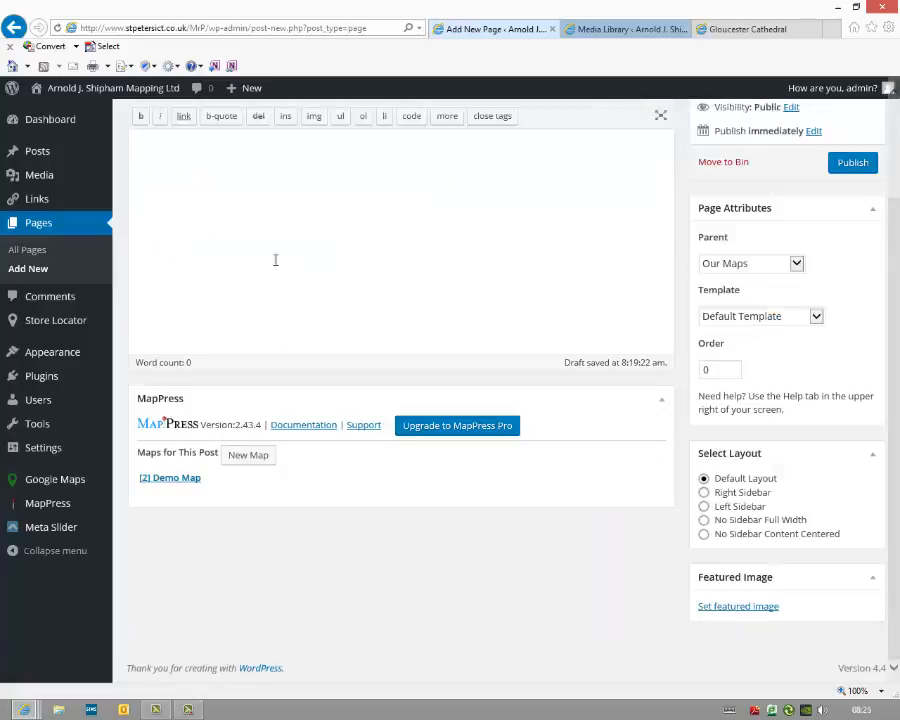
- Publish the Mappress Demo Page and view its live version on the site
{"action": "left_click", "coordinate": [852, 162]}
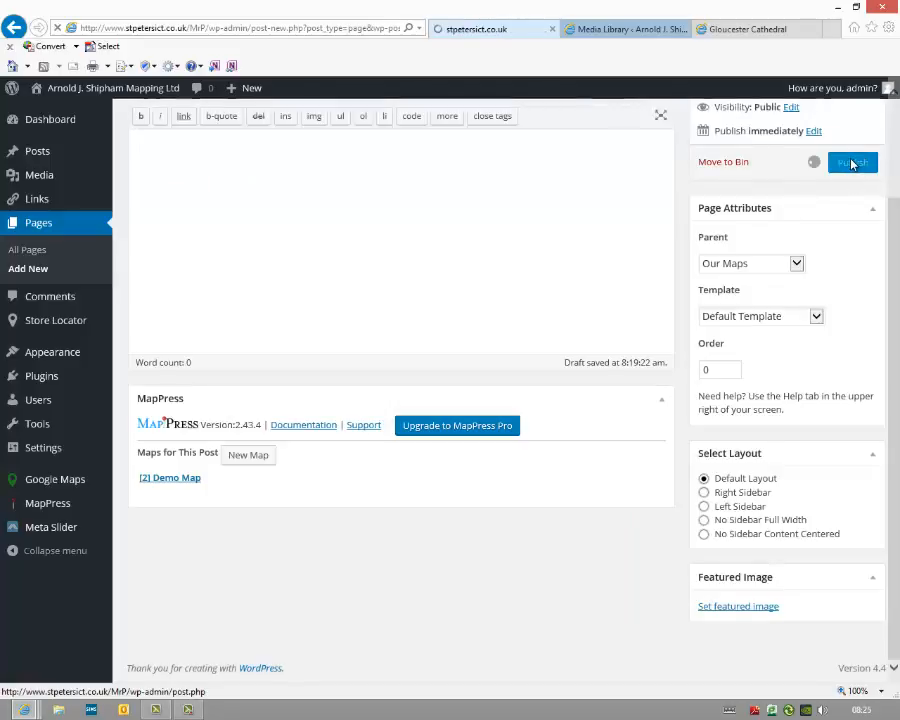
{"action": "left_click", "coordinate": [852, 162]}
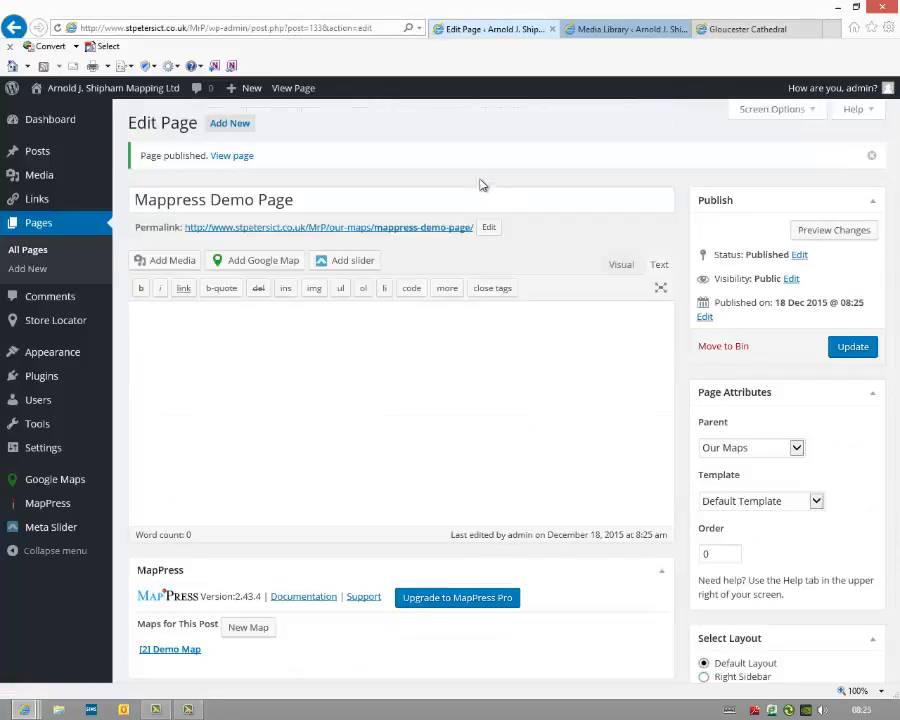
{"action": "left_click", "coordinate": [232, 156]}
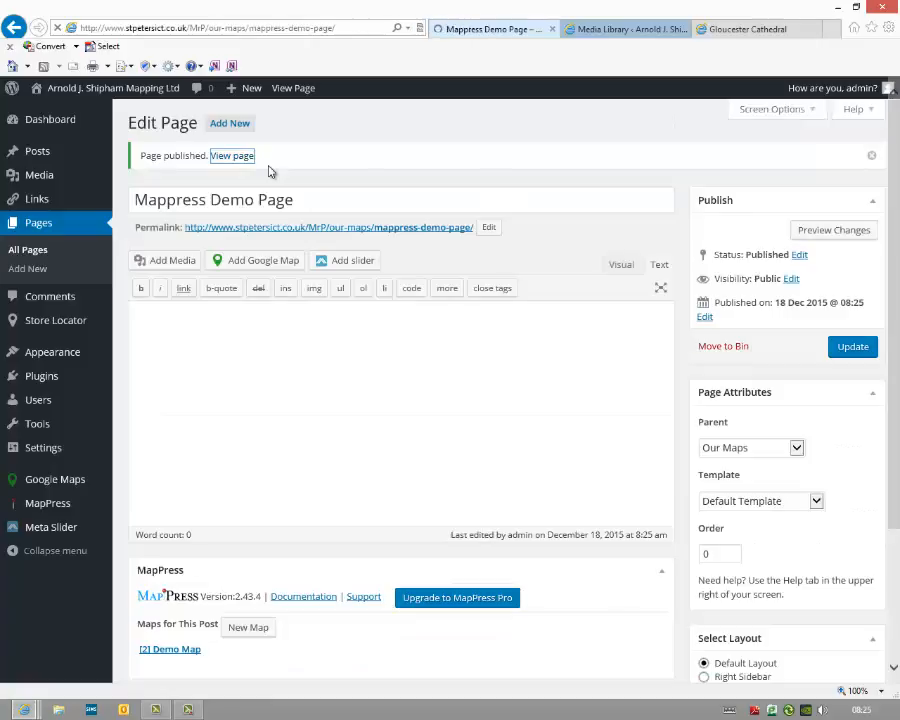
{"action": "left_click", "coordinate": [232, 156]}
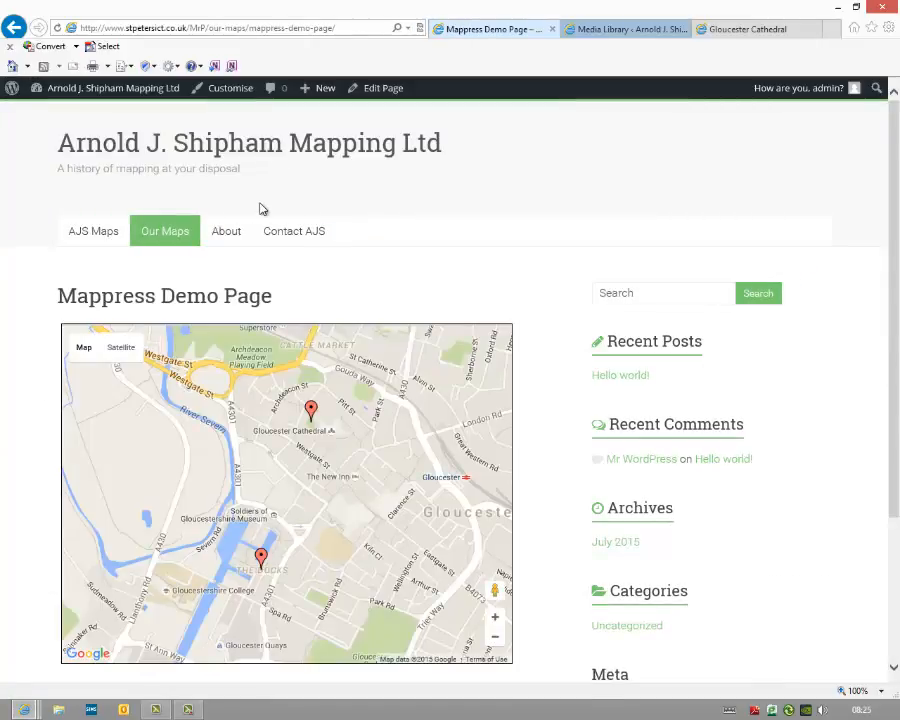
{"action": "mouse_move", "coordinate": [340, 380]}
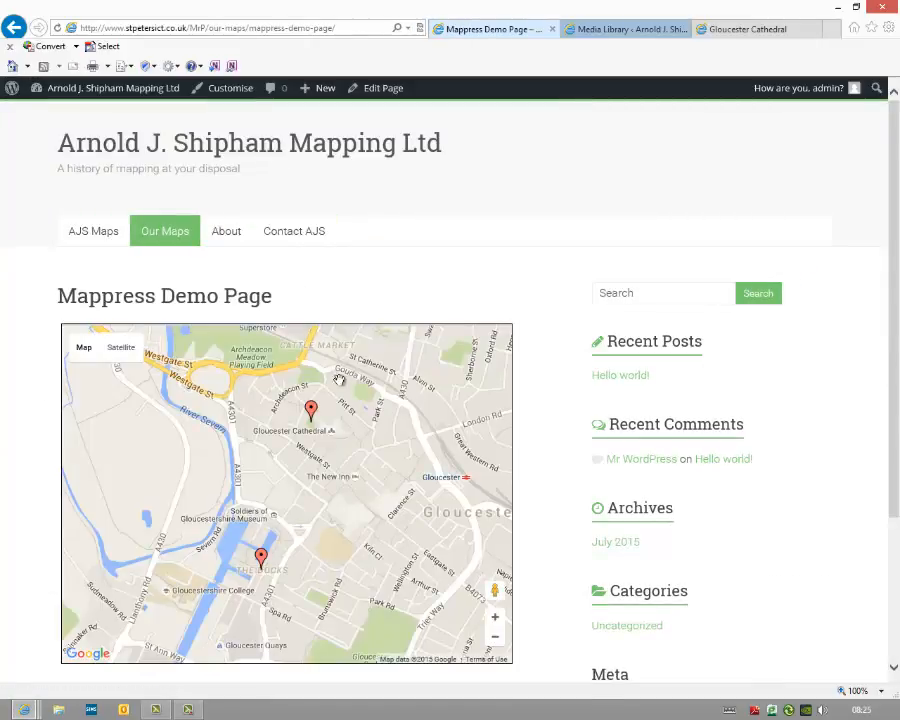
- Check the Gloucester Cathedral and The Docks popups on the live map, closing each
{"action": "left_click", "coordinate": [312, 412]}
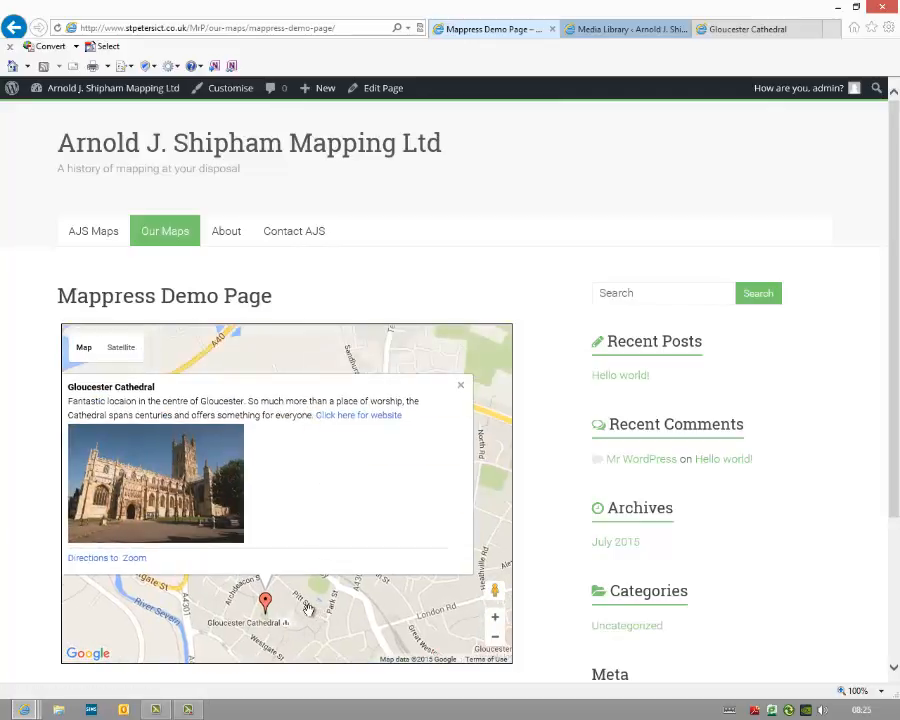
{"action": "left_click", "coordinate": [460, 384]}
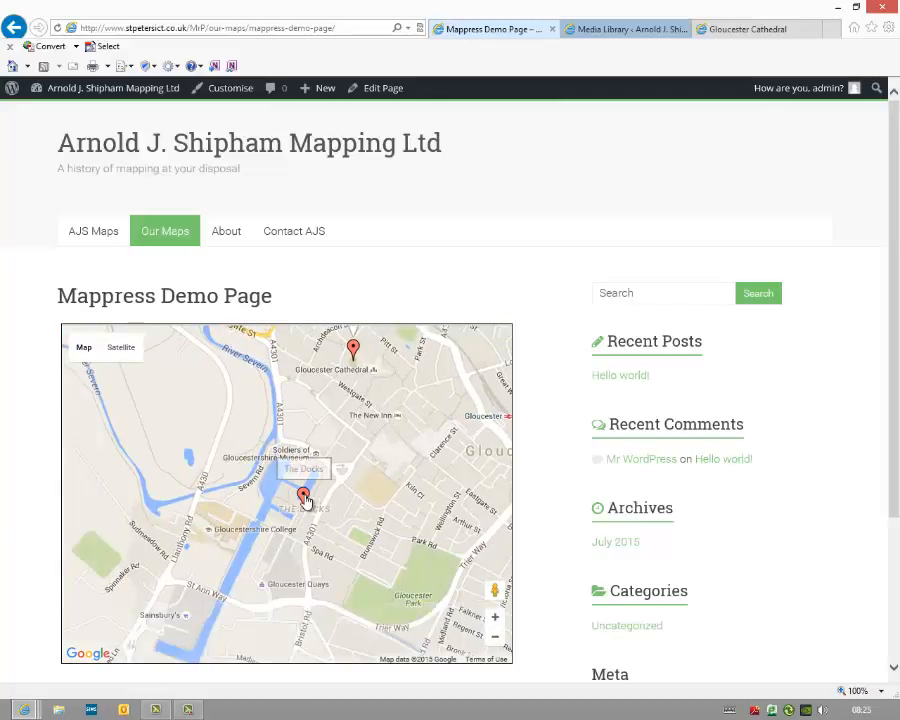
{"action": "left_click", "coordinate": [304, 496]}
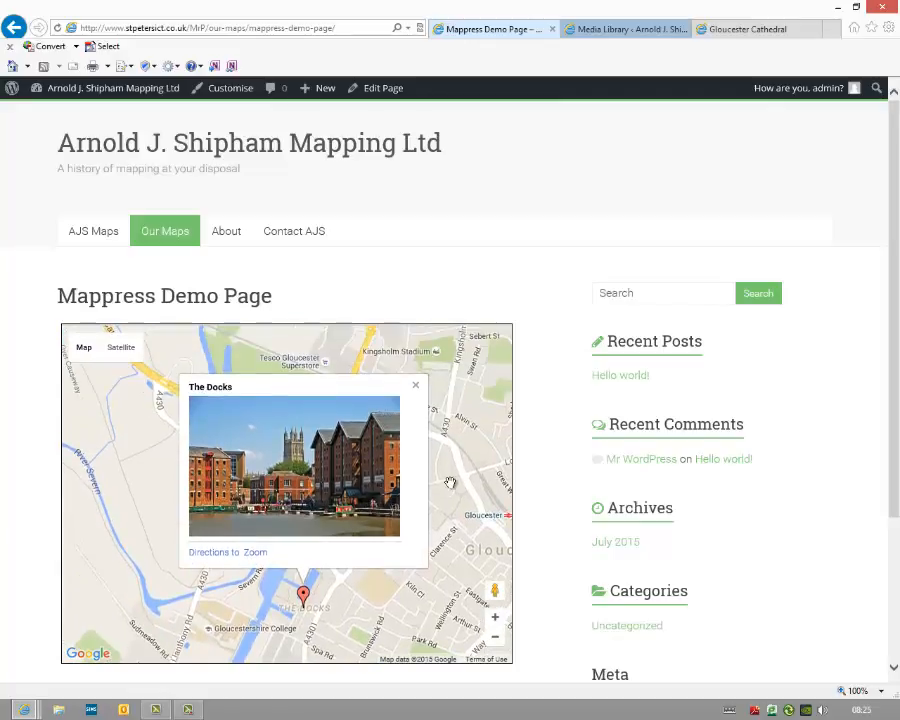
{"action": "left_click", "coordinate": [416, 384]}
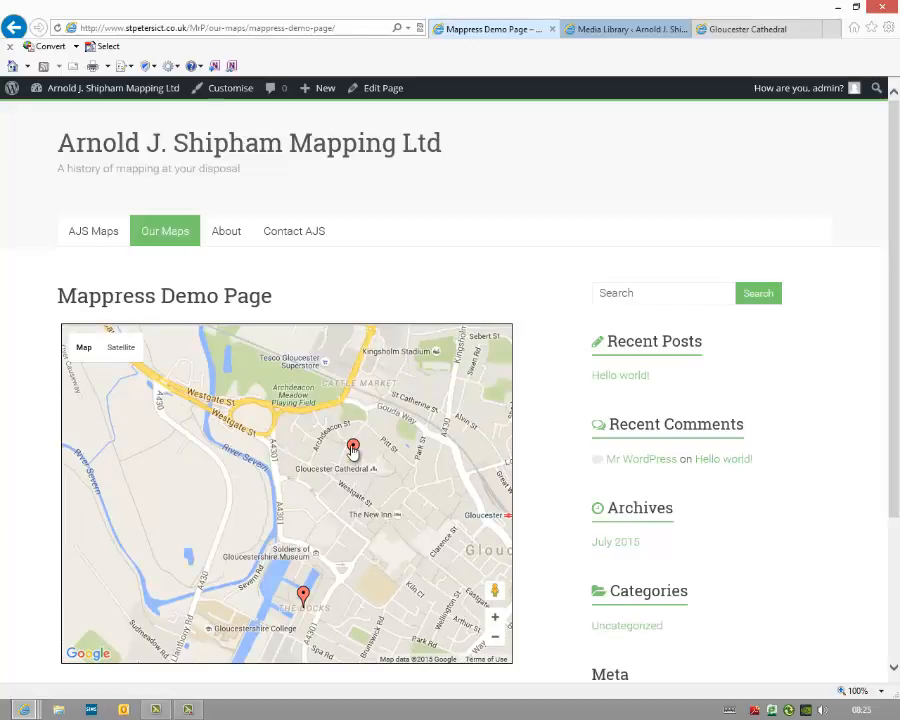
- Follow the 'Click here for website' link from the reopened Cathedral popup
{"action": "left_click", "coordinate": [352, 448]}
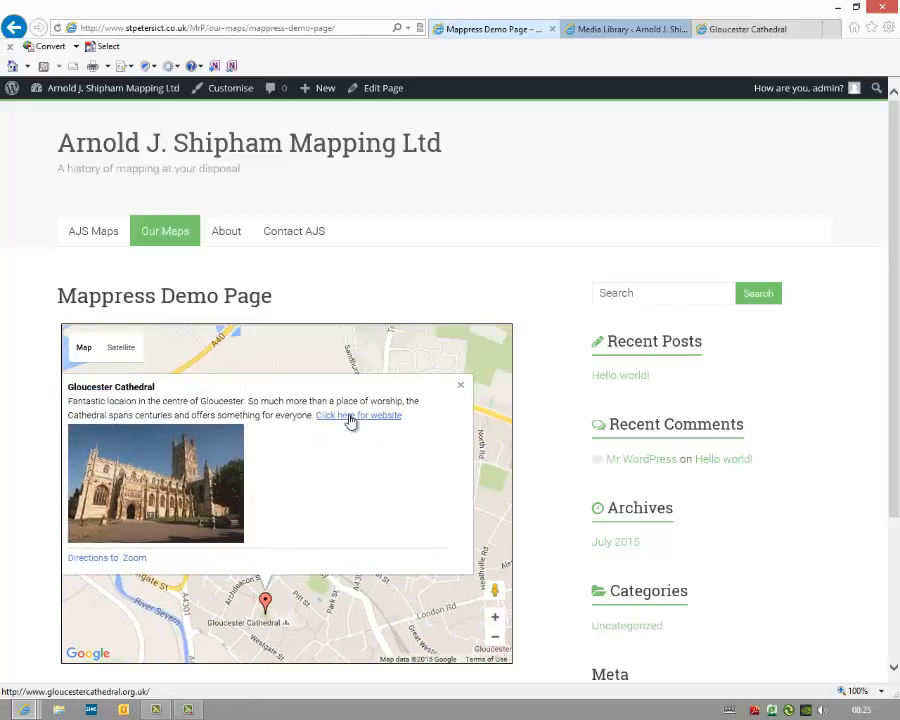
{"action": "left_click", "coordinate": [350, 420]}
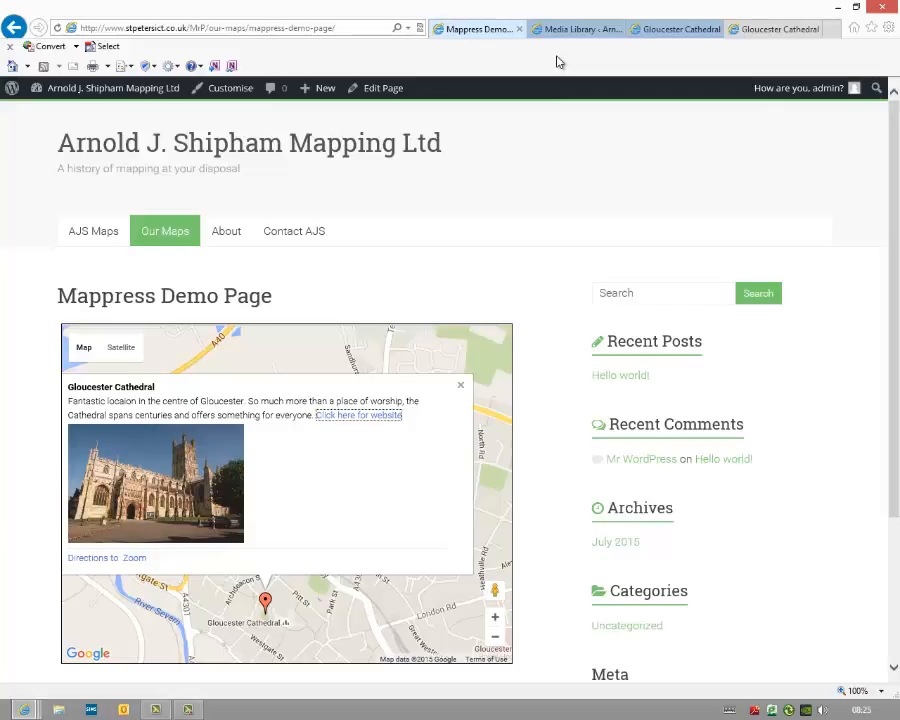
{"action": "mouse_move", "coordinate": [548, 52]}
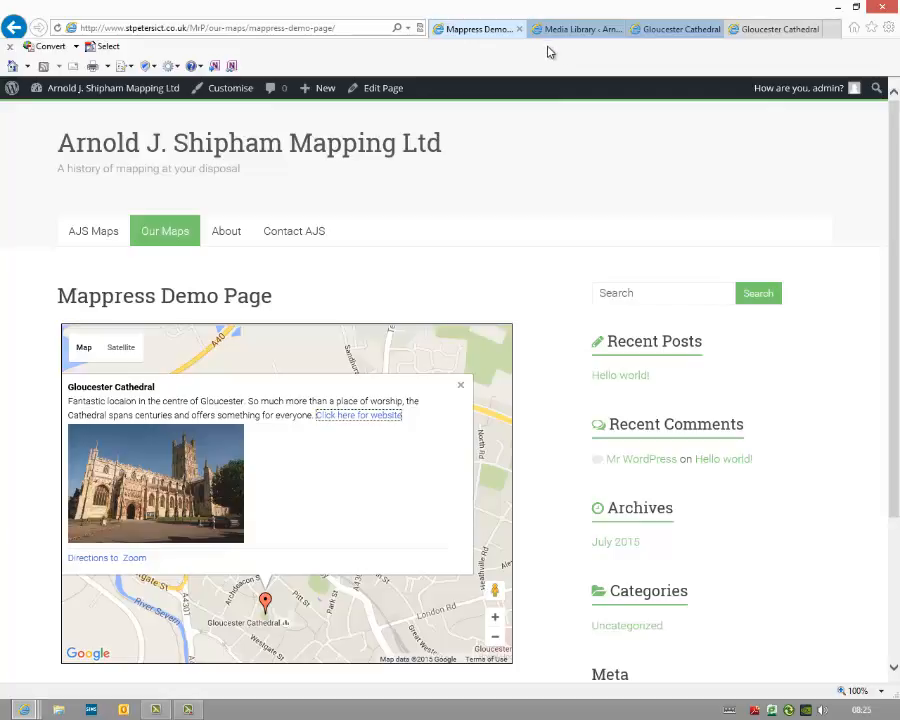